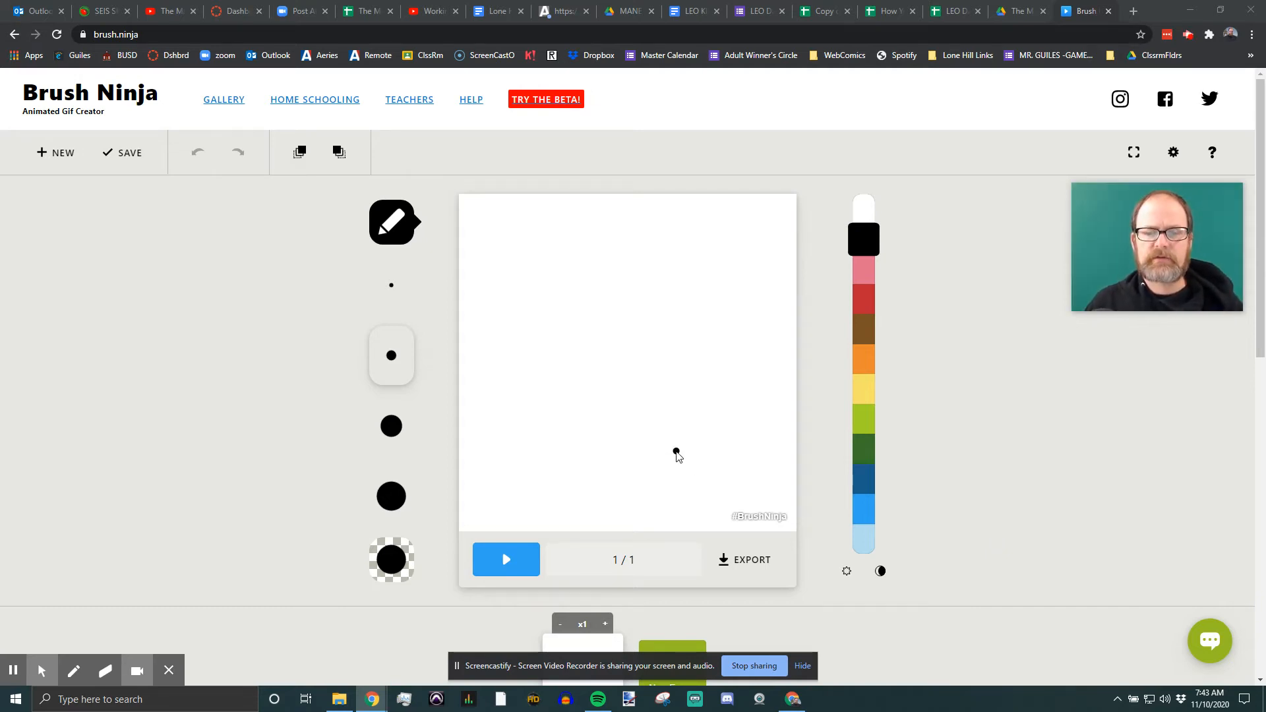
mouse_move(717, 375)
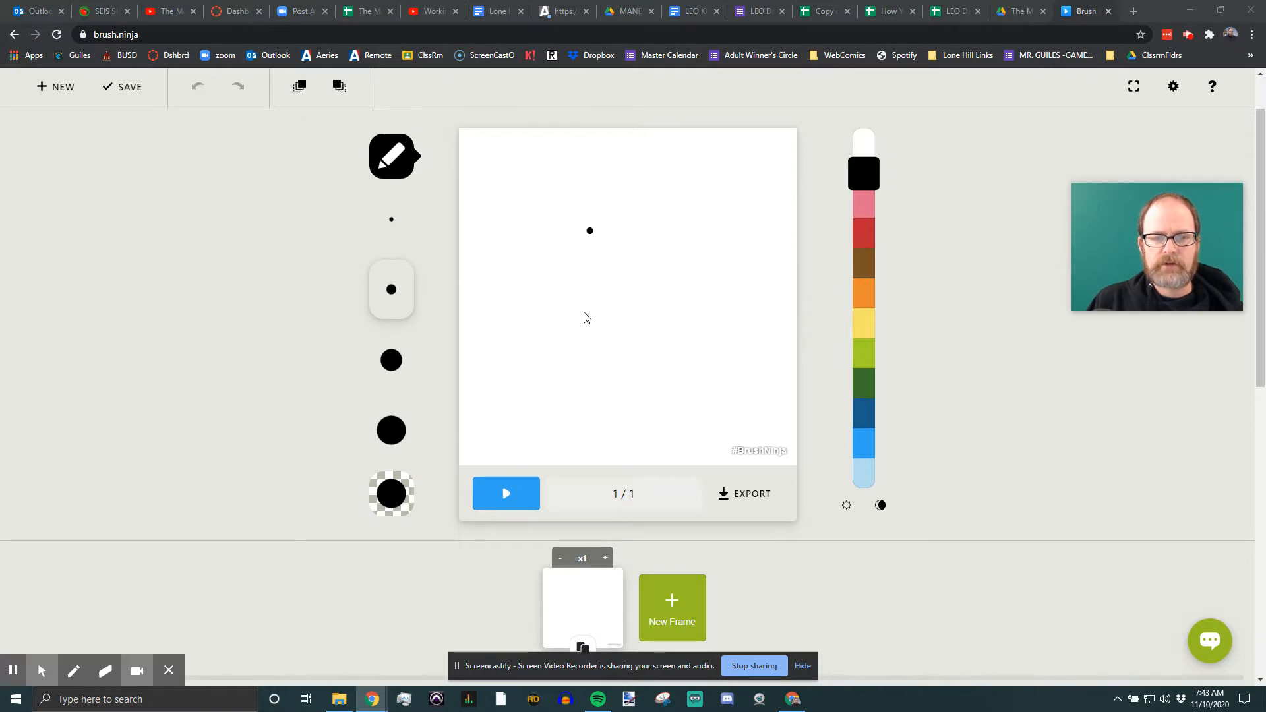
Add a second, blank frame after the smiley face drawing
scroll("down", 3)
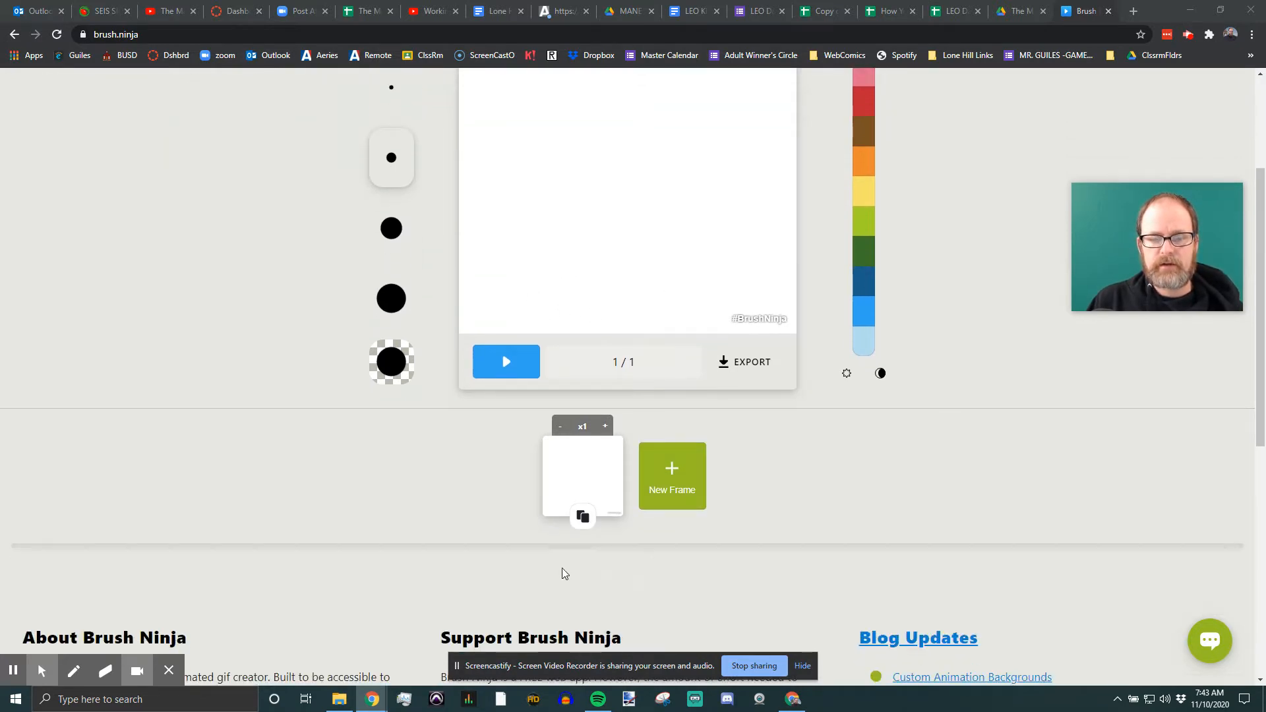
scroll("up", 3)
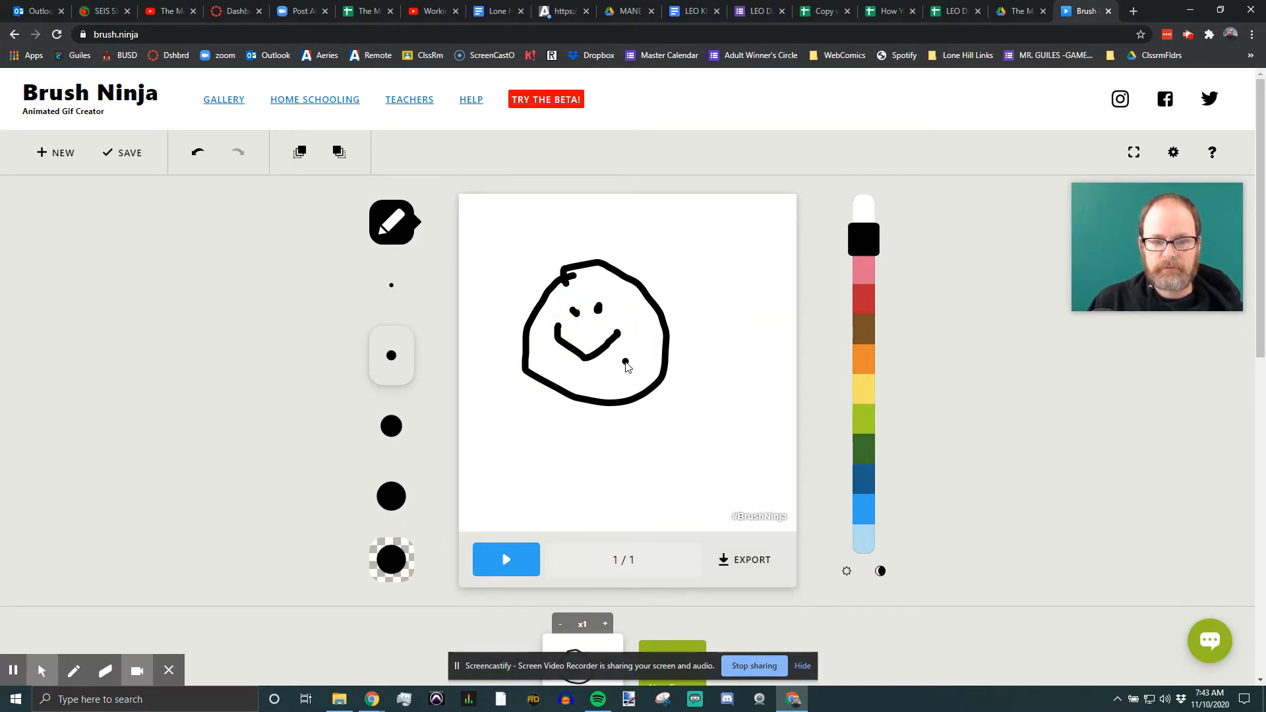
scroll("down", 3)
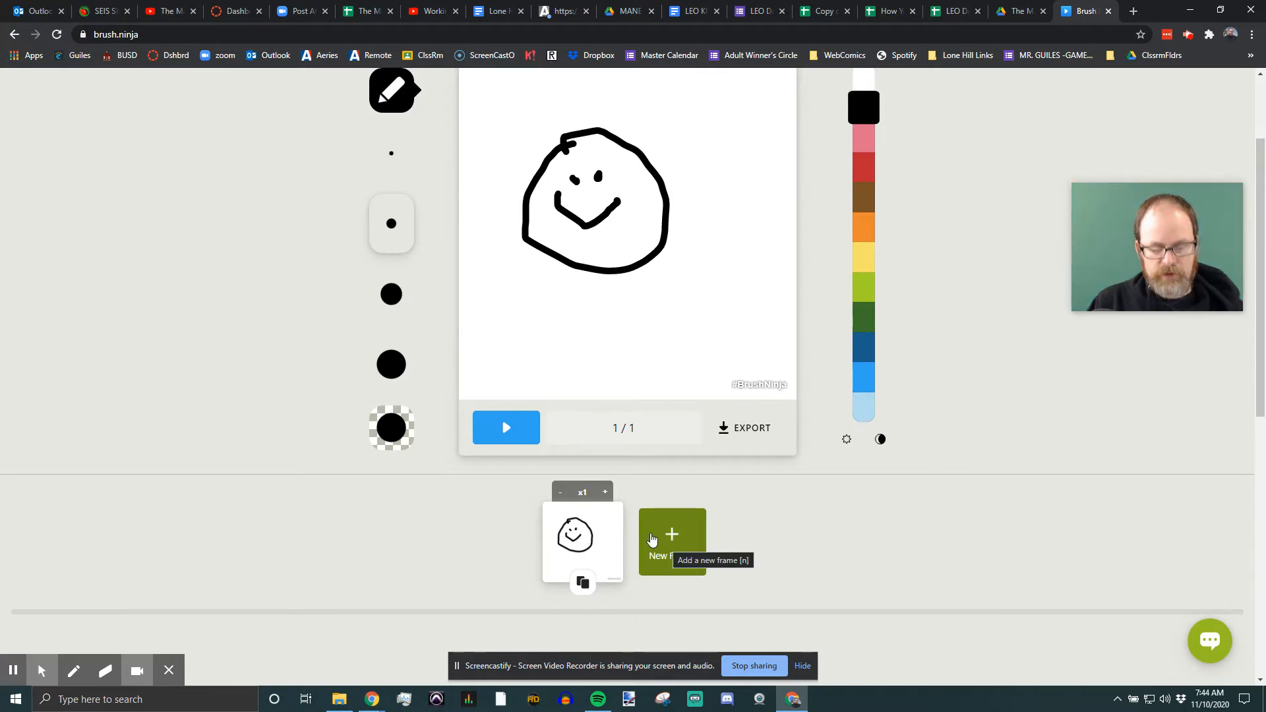
left_click(672, 541)
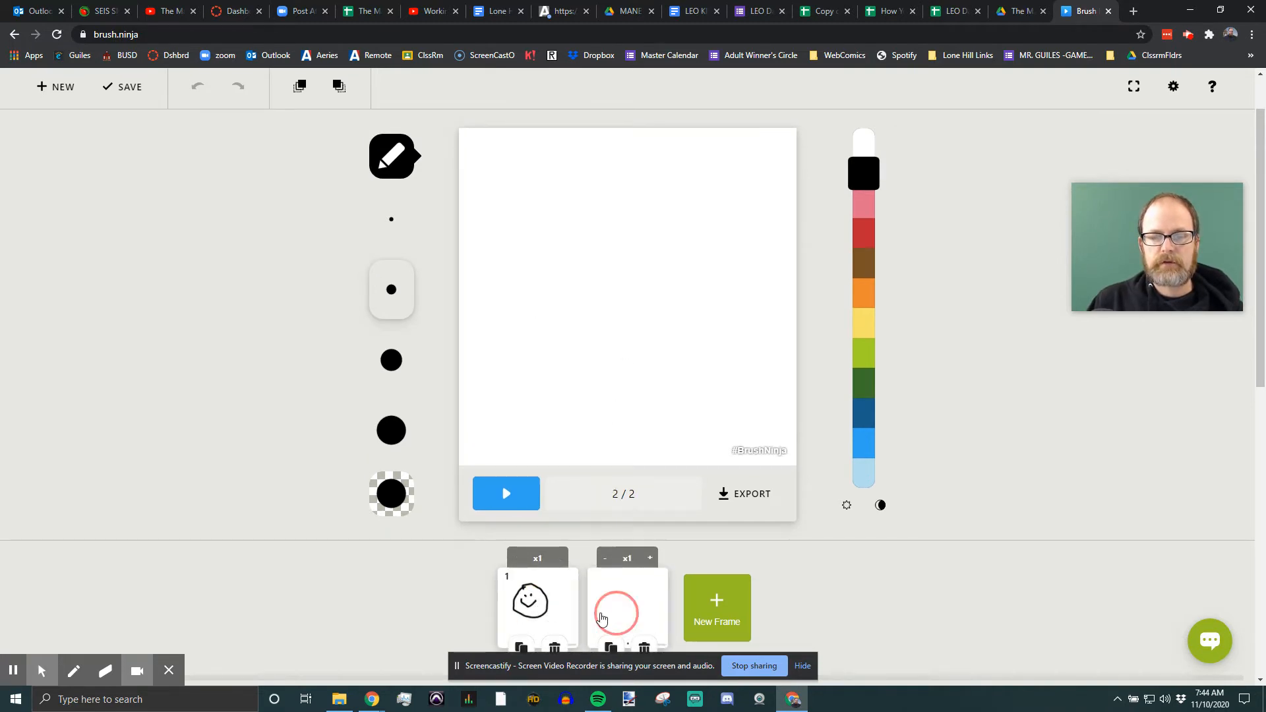
Copy the smiley into frame two, shift it with the Move tool, and enable onion skin
left_click(537, 602)
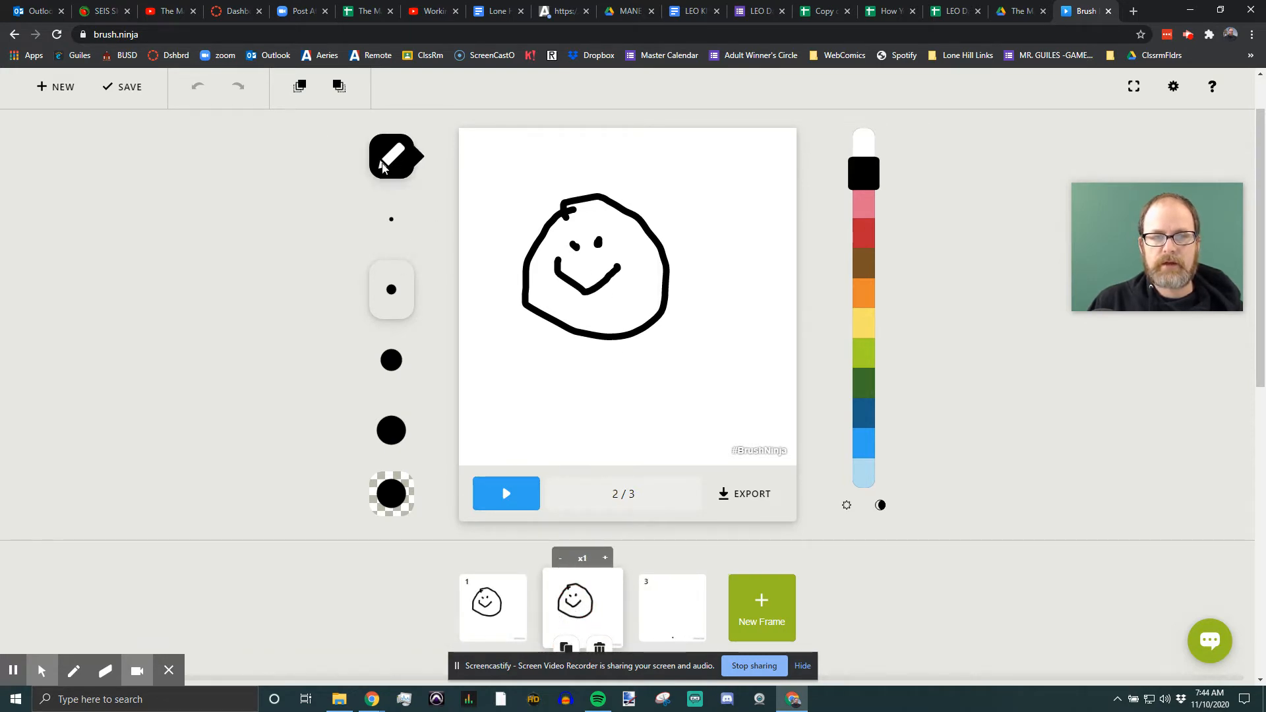
left_click(392, 157)
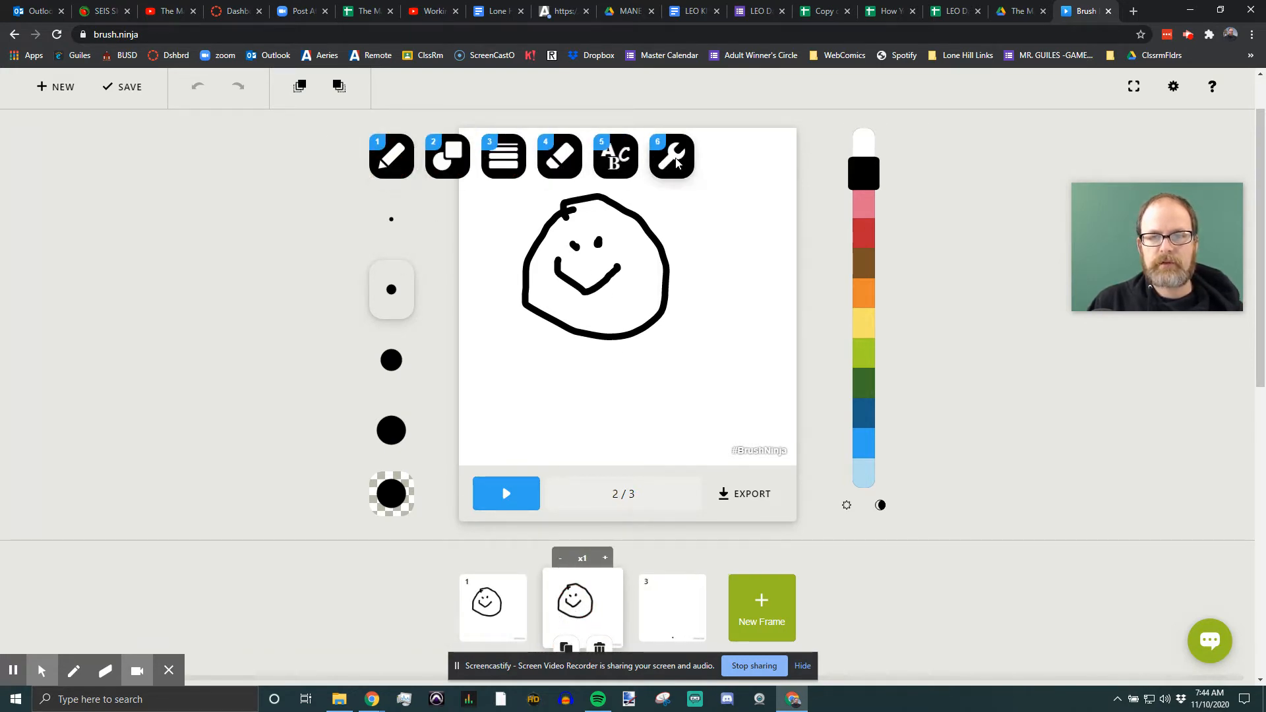
left_click(672, 157)
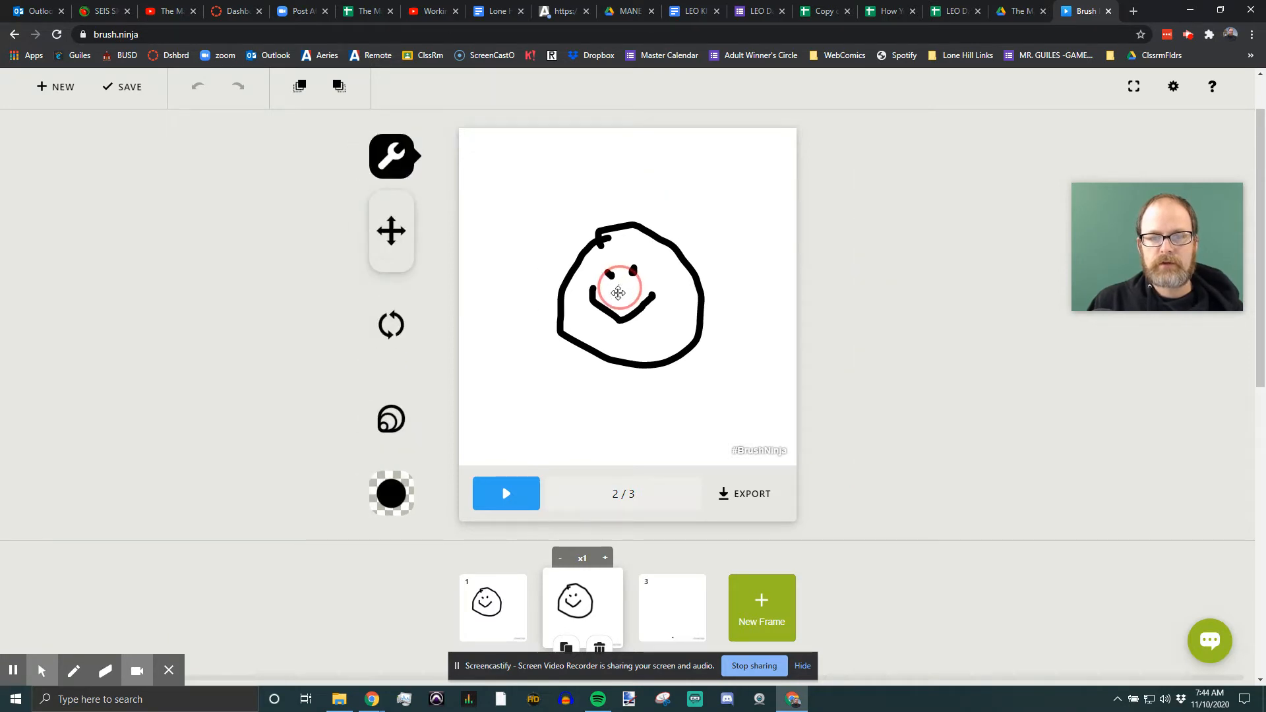
left_click(198, 86)
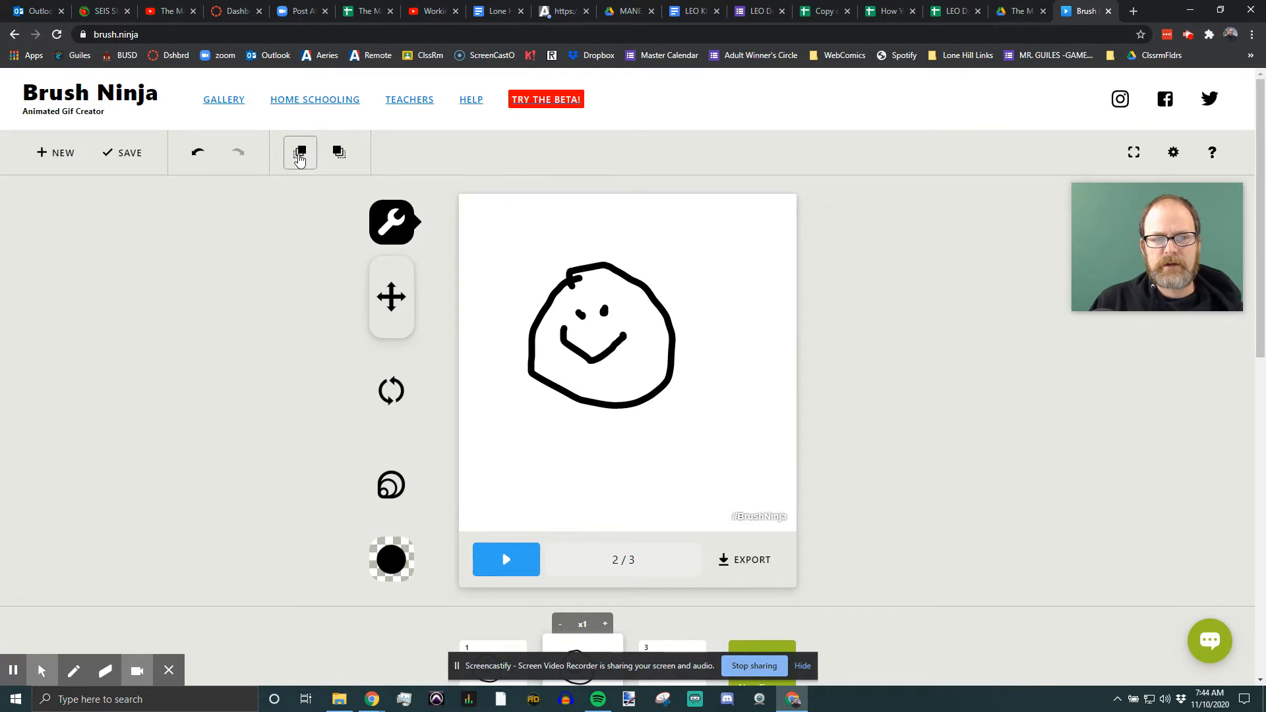
left_click(300, 152)
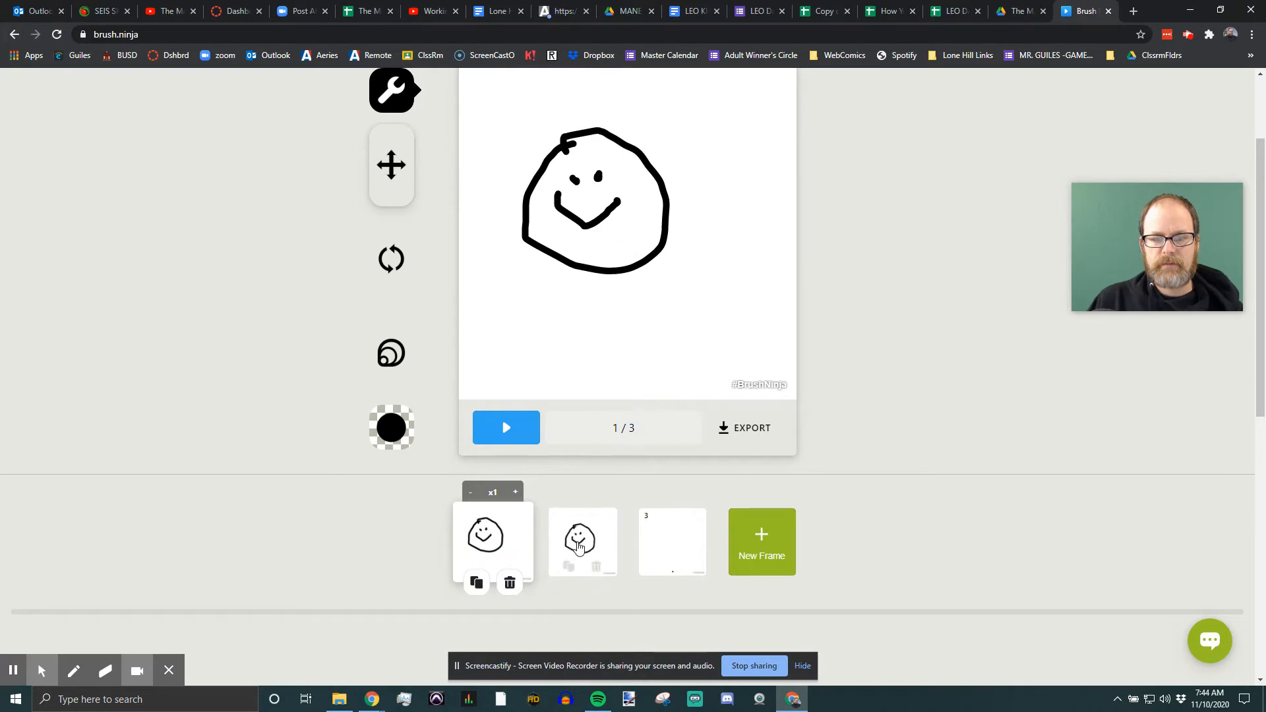
Duplicate frame two into a new frame and shift that copy further along
left_click(583, 542)
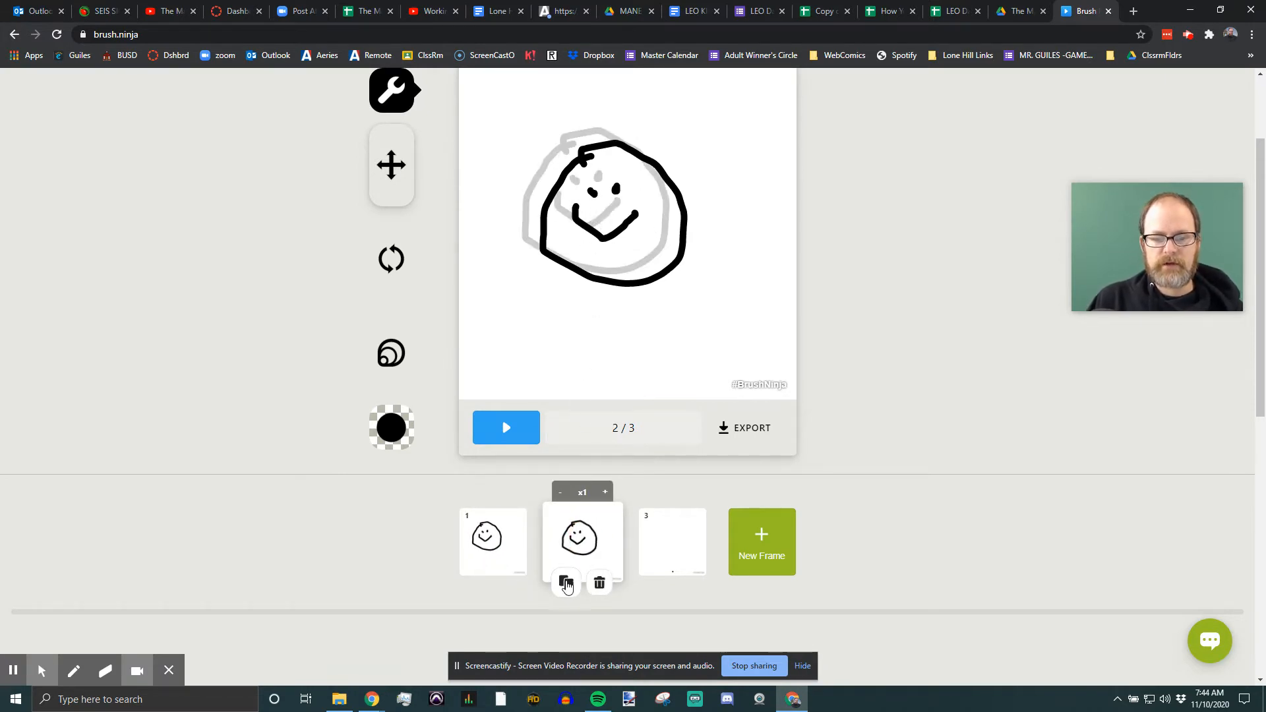
left_click(565, 583)
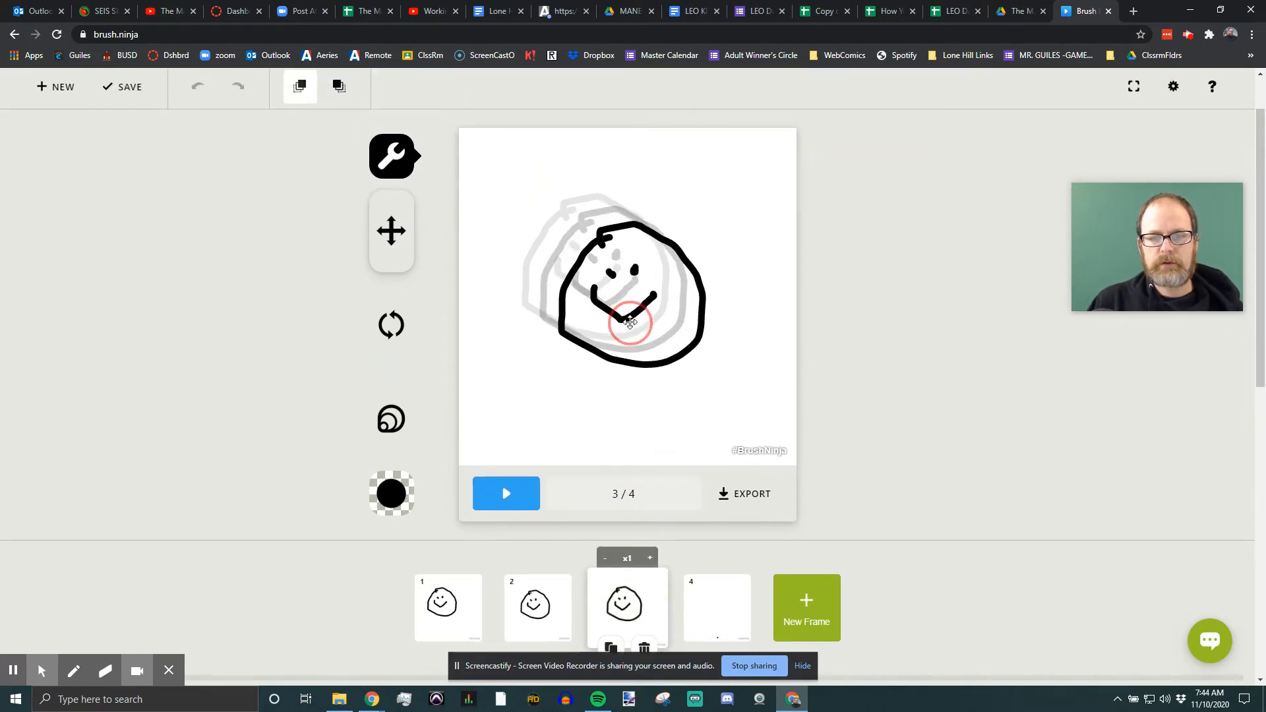
left_click(197, 86)
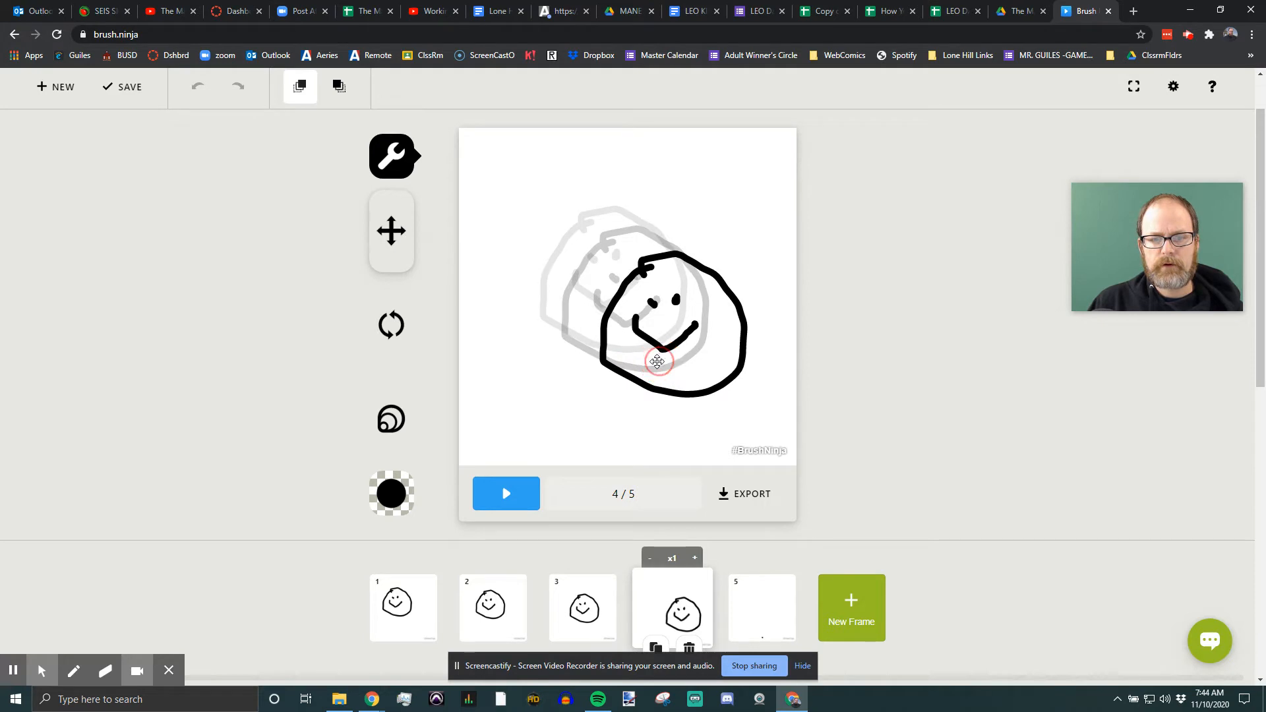
left_click(506, 493)
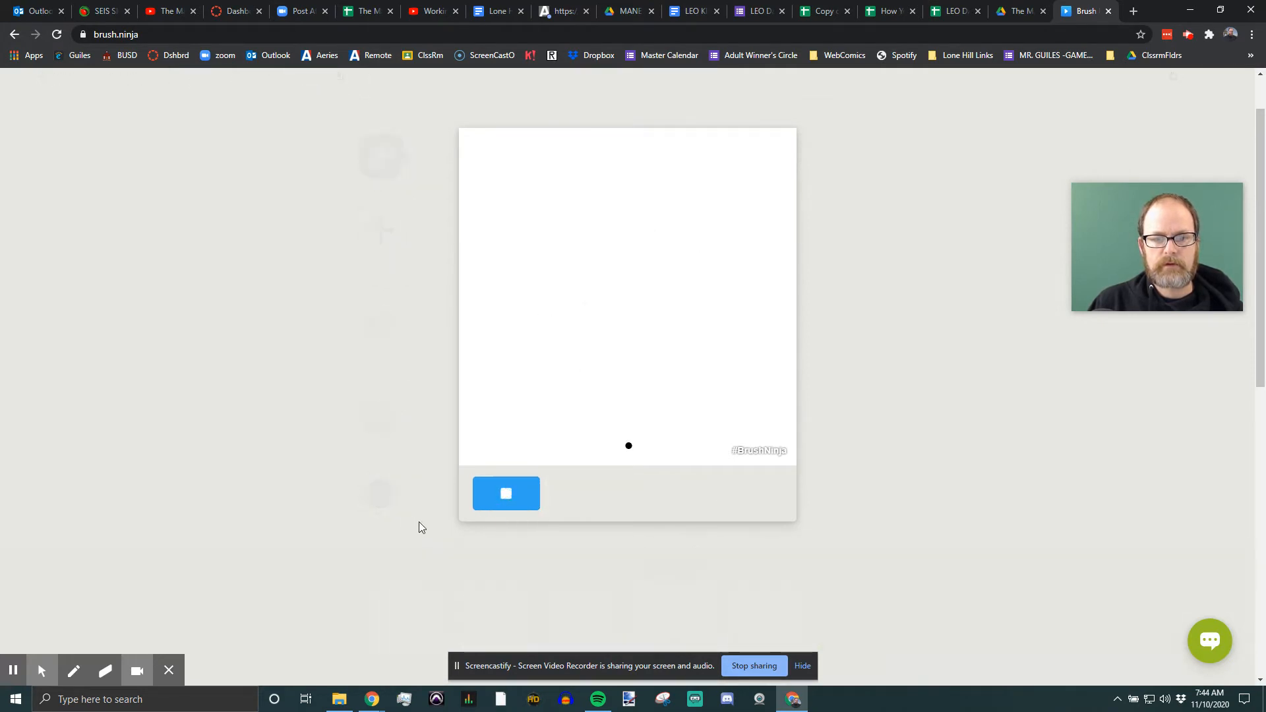
mouse_move(519, 501)
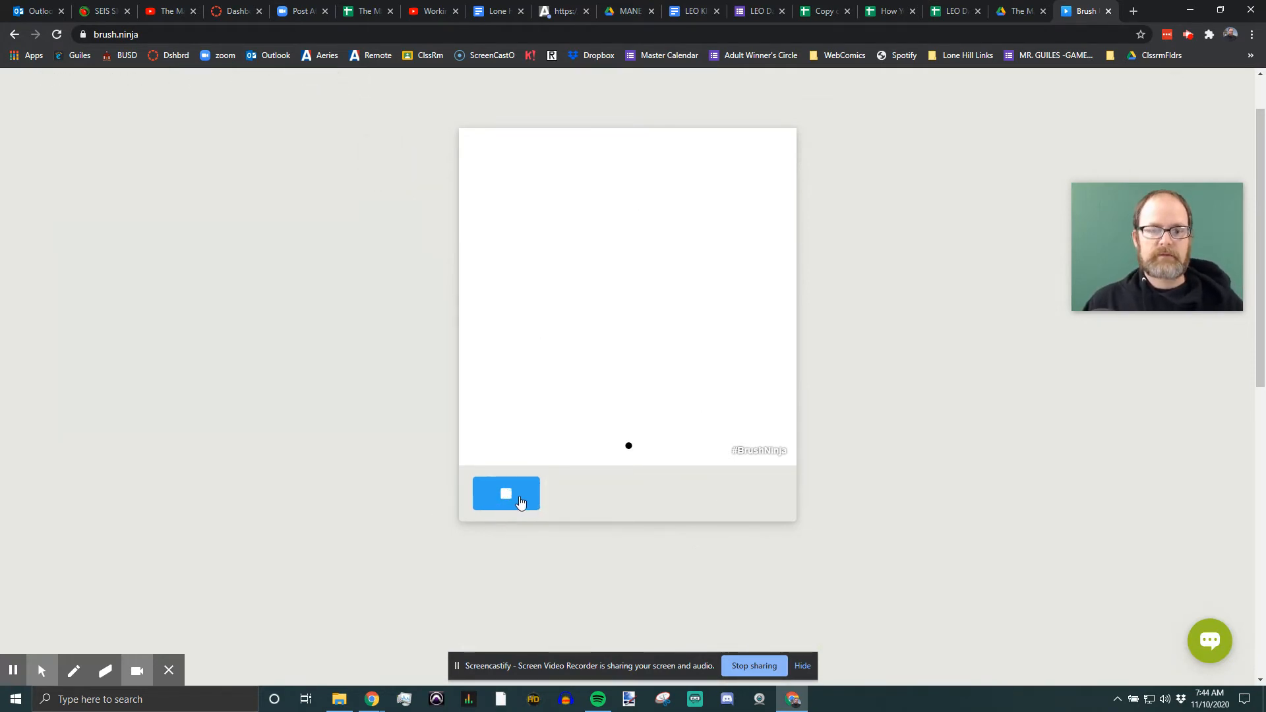
left_click(507, 493)
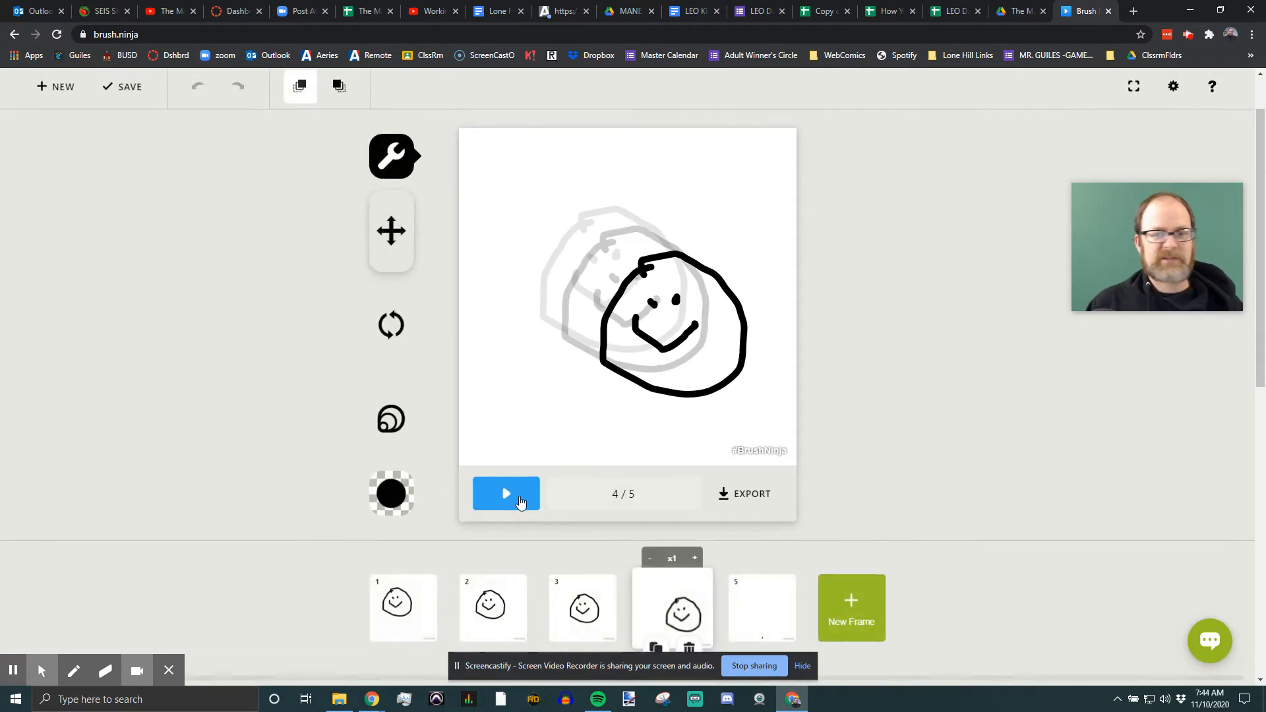
left_click(391, 155)
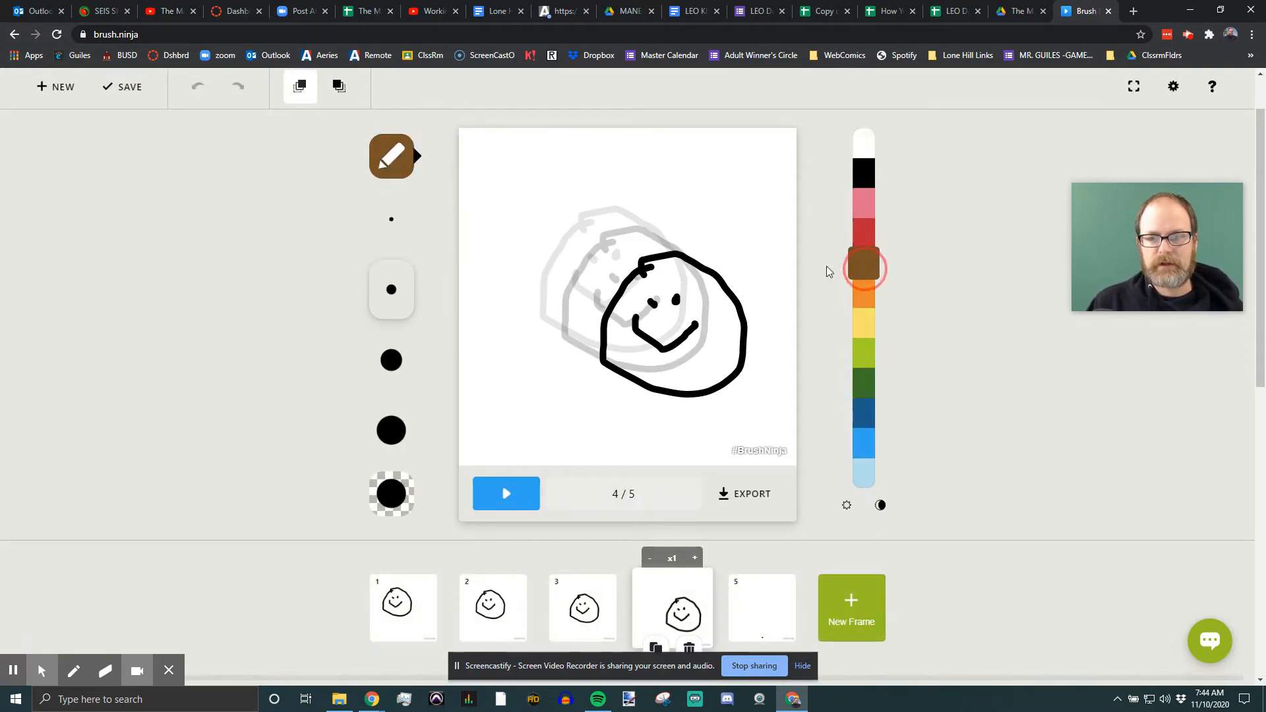
Draw brown hair, eyebrows and mouth on frame four, then play and stop the preview
left_click(863, 262)
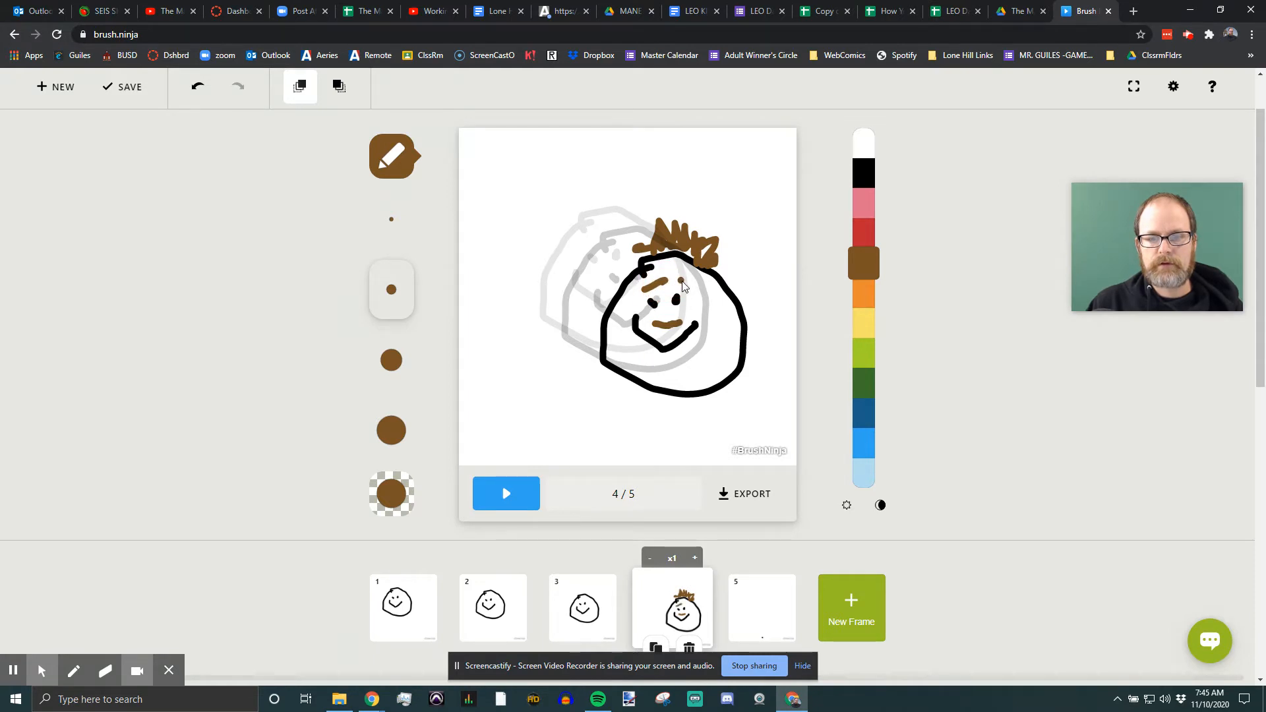
left_click(507, 494)
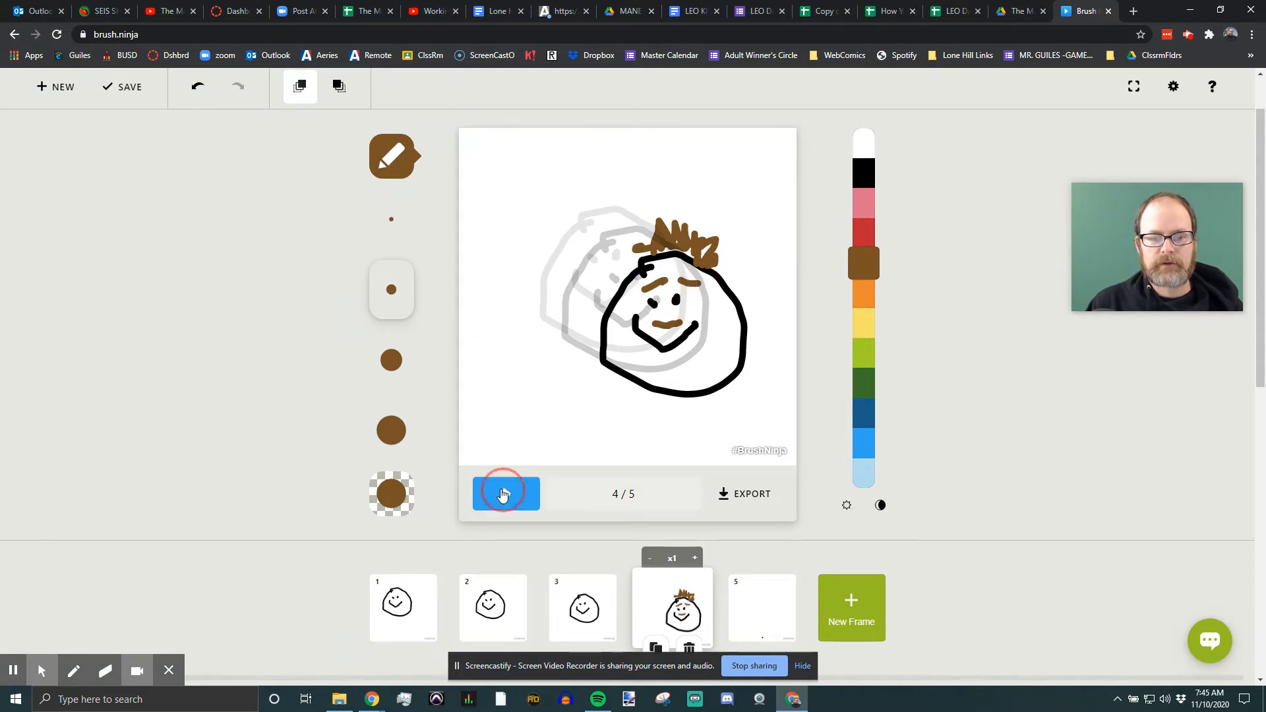
left_click(506, 493)
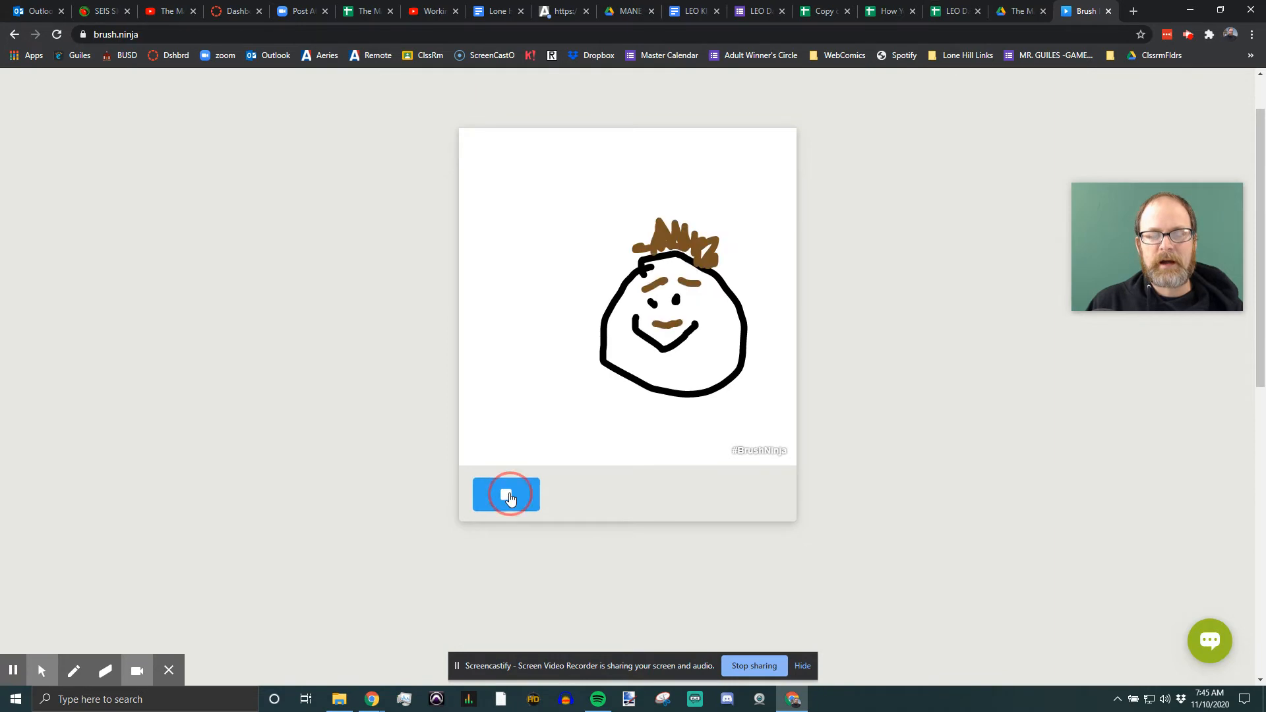
left_click(507, 494)
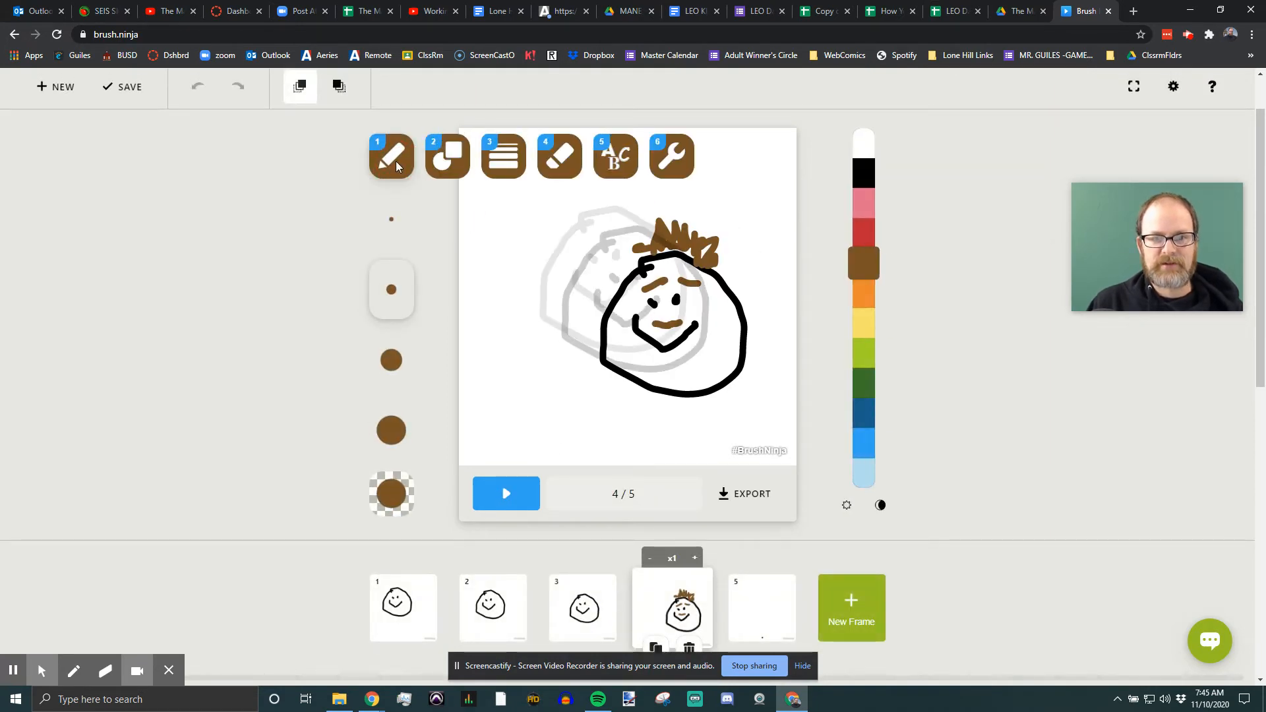
Add 'HI!' text in Comic Sans MS above the face on frame four
left_click(615, 156)
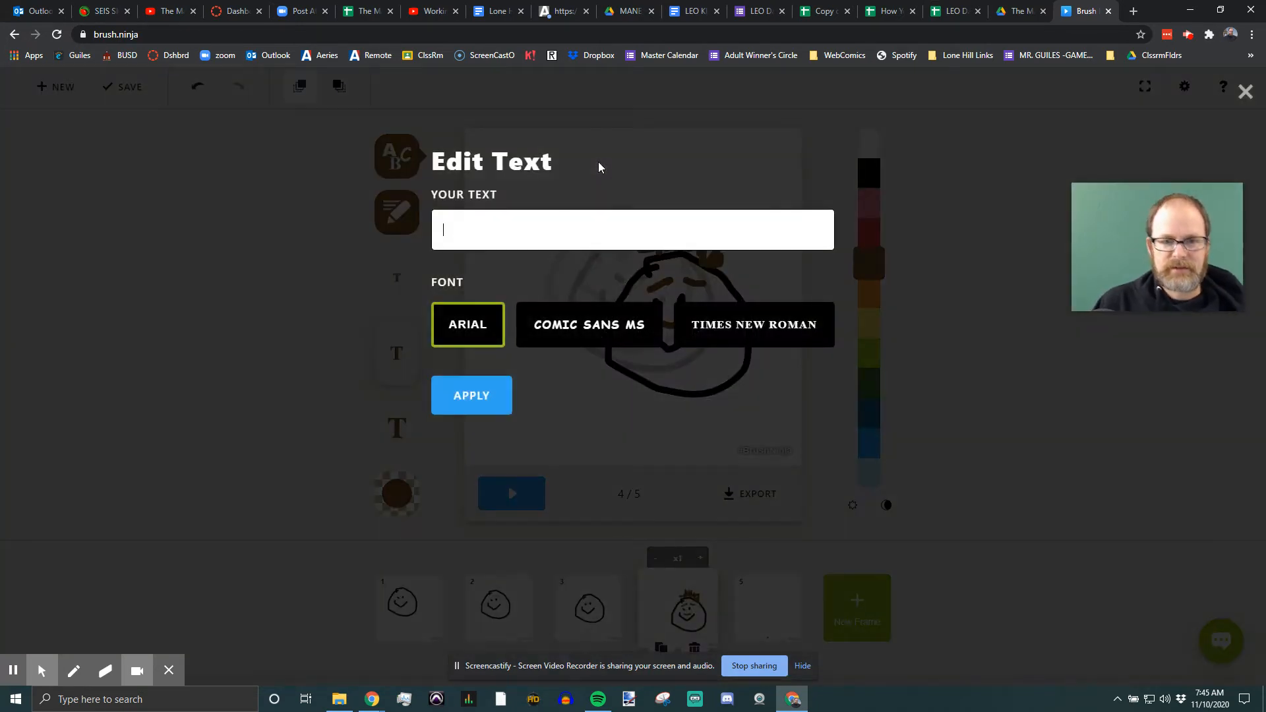
type("HI!")
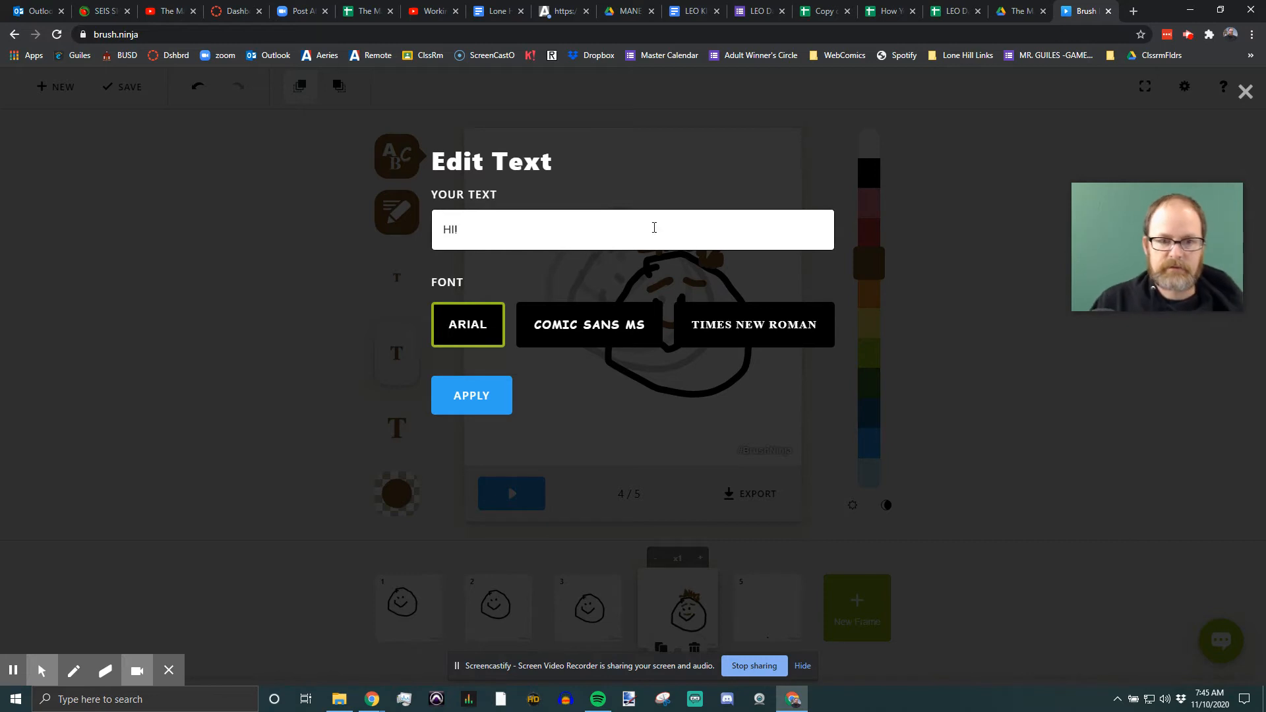
left_click(588, 325)
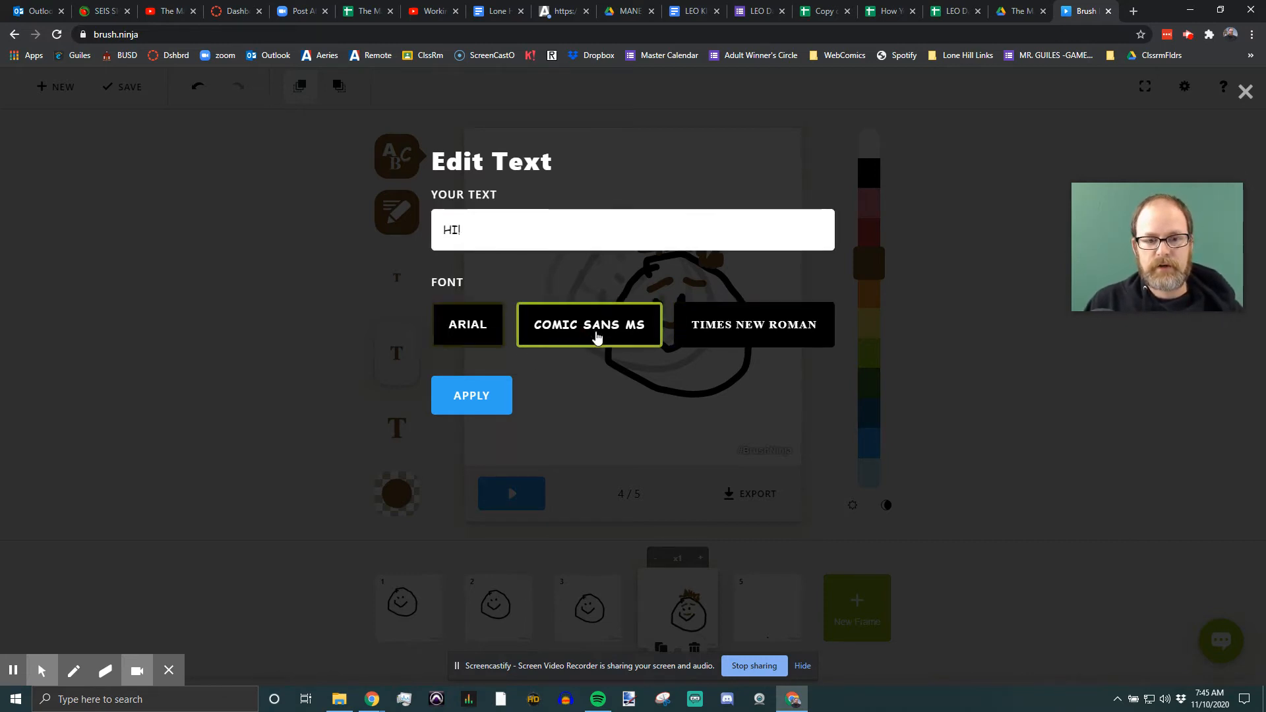
left_click(471, 396)
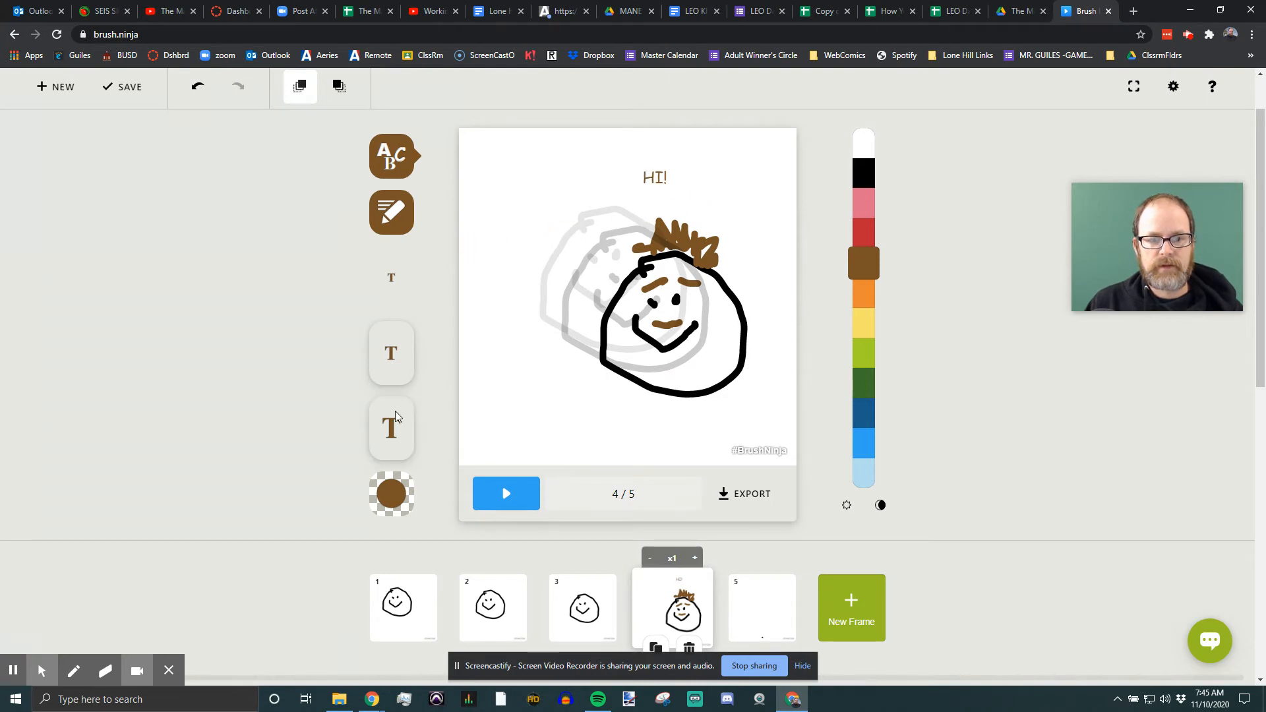
Enlarge the face and HI! caption with the transform tool, then play and stop the preview
left_click(654, 208)
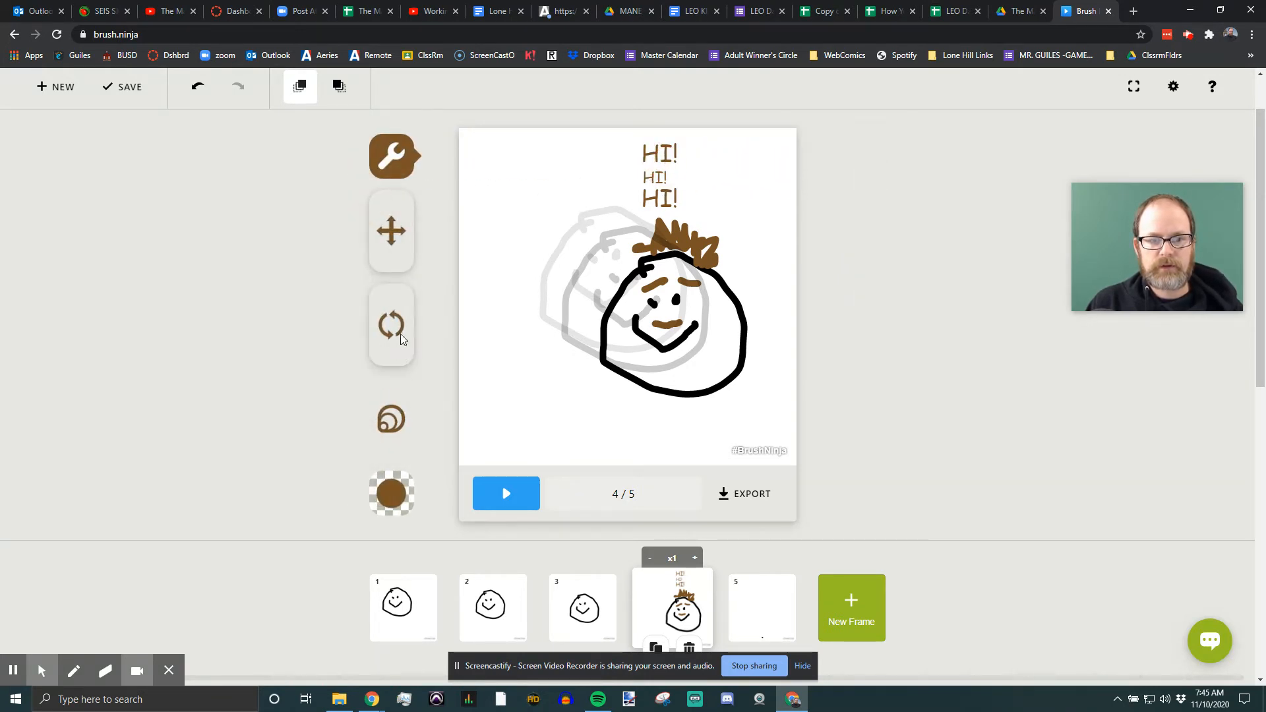
mouse_move(391, 418)
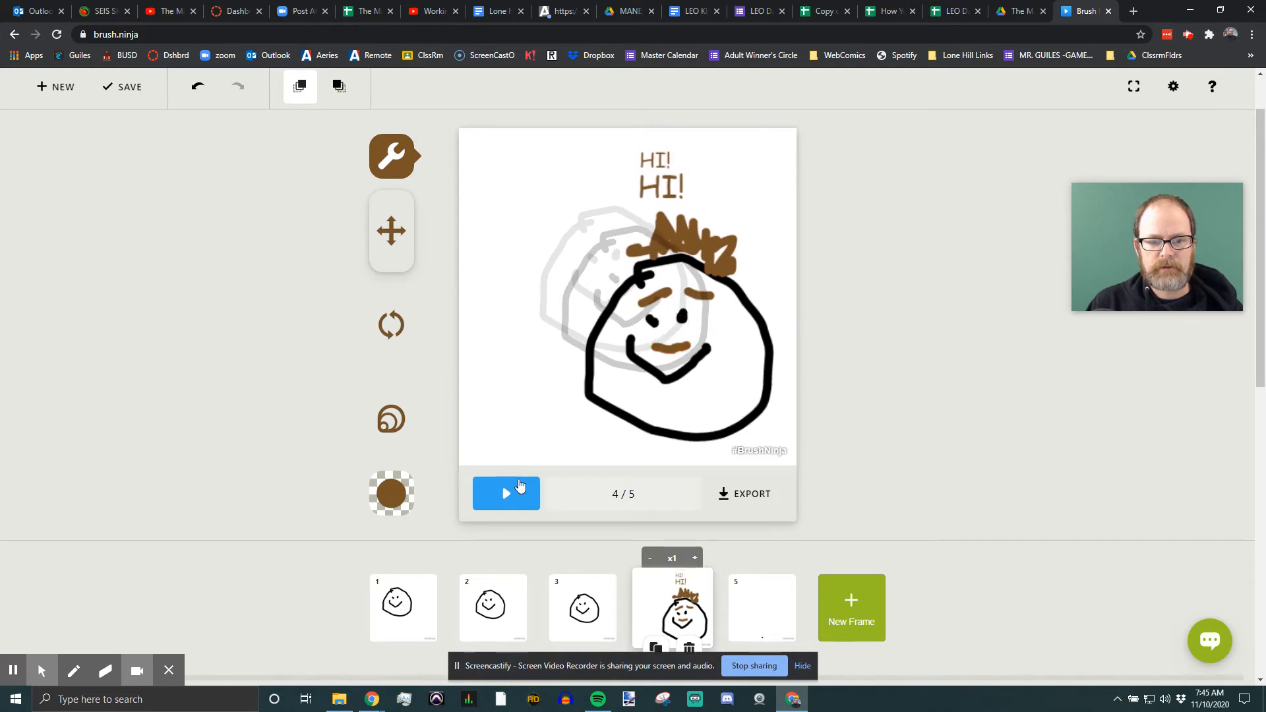
left_click(506, 494)
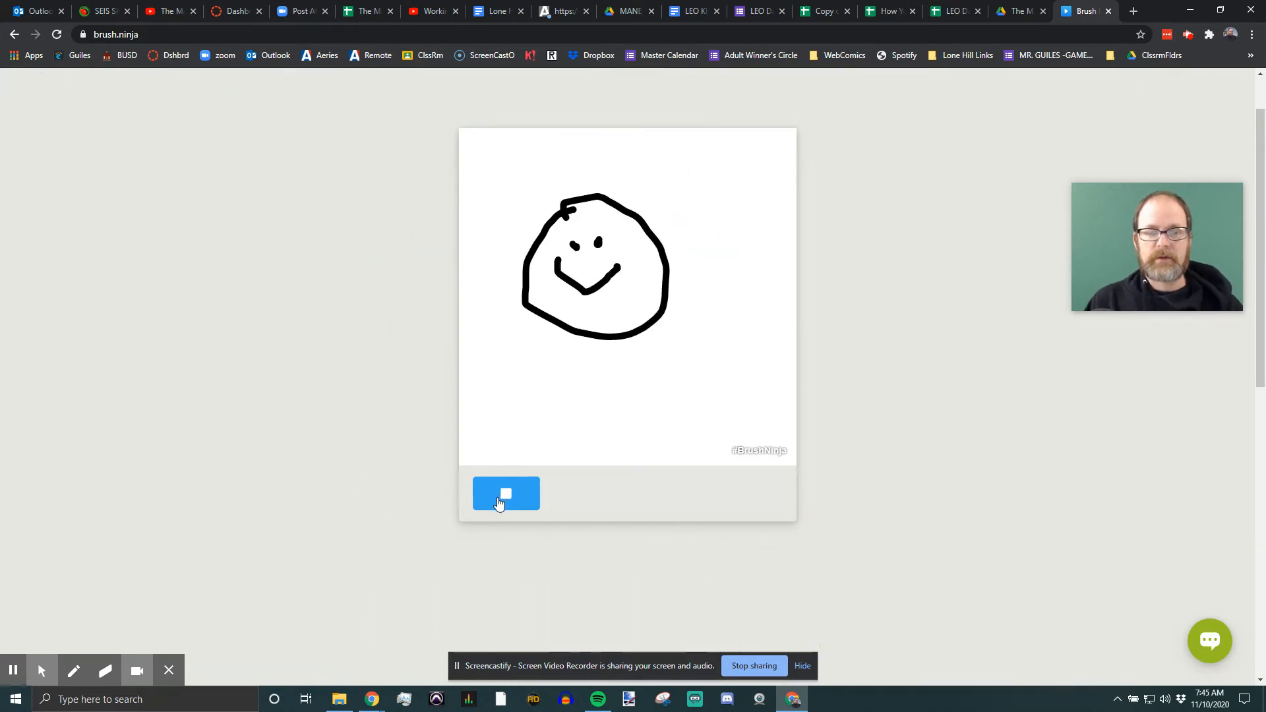
left_click(506, 494)
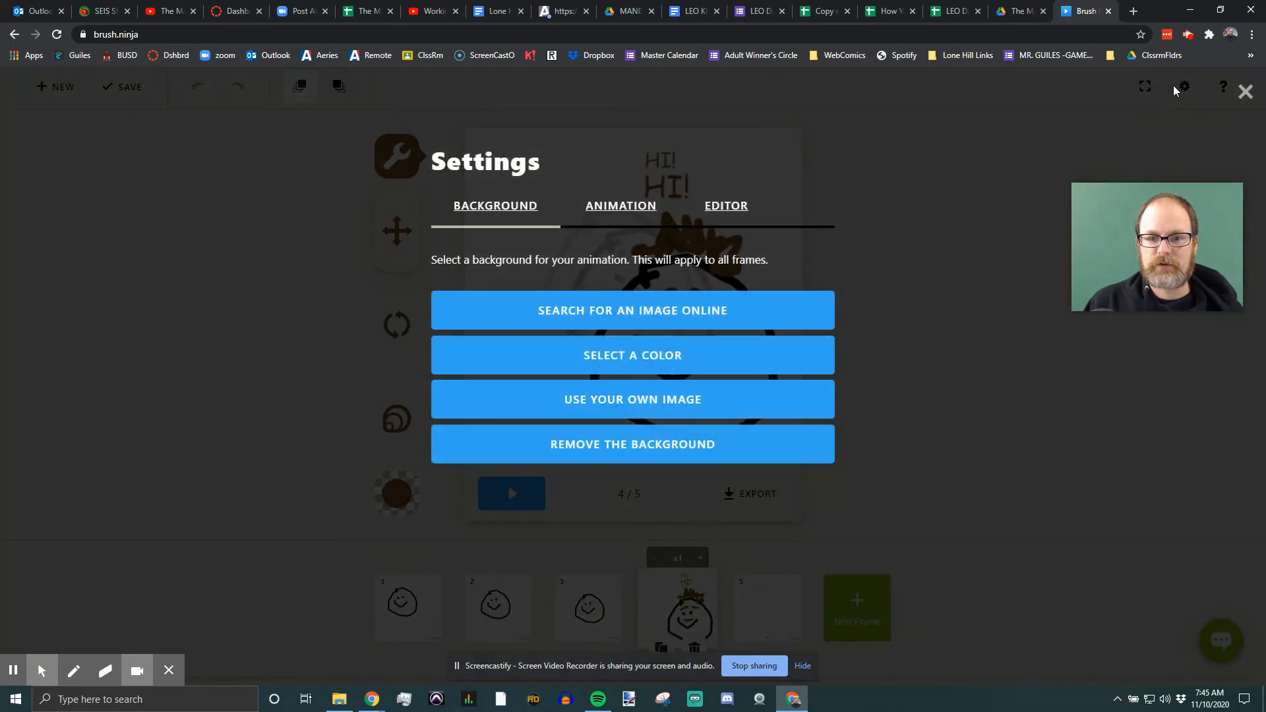
mouse_move(633, 363)
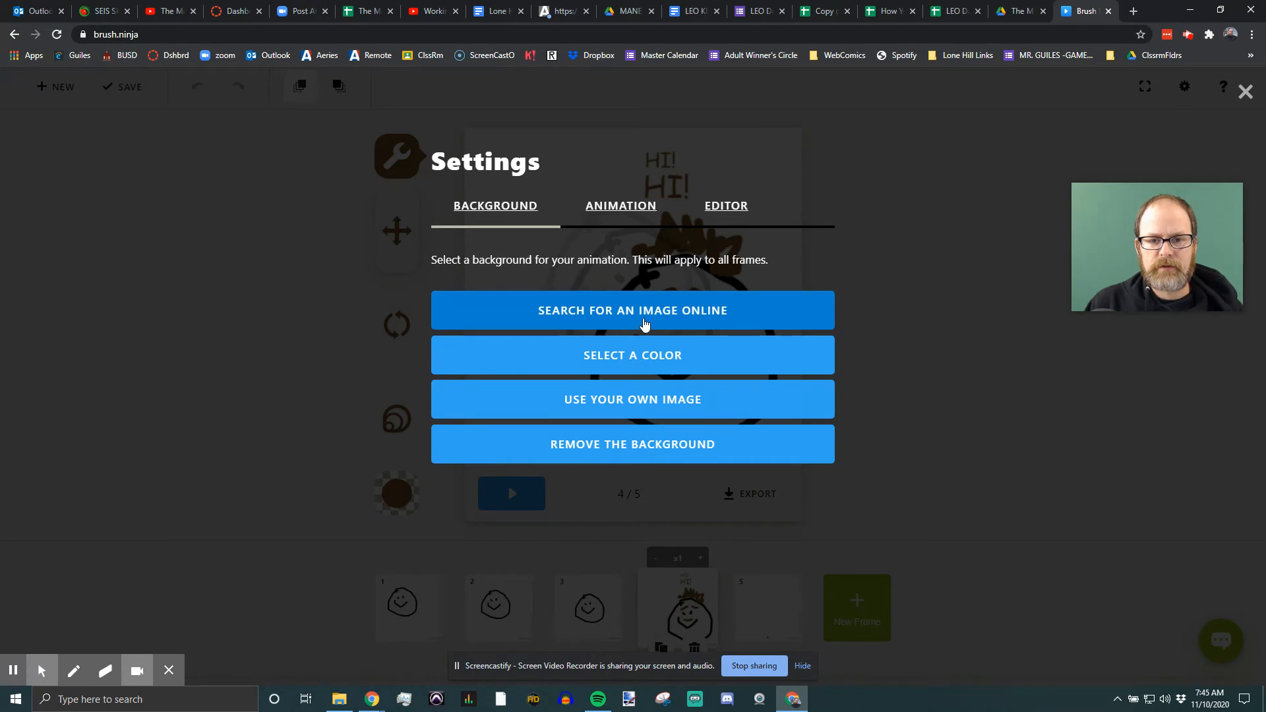
left_click(620, 205)
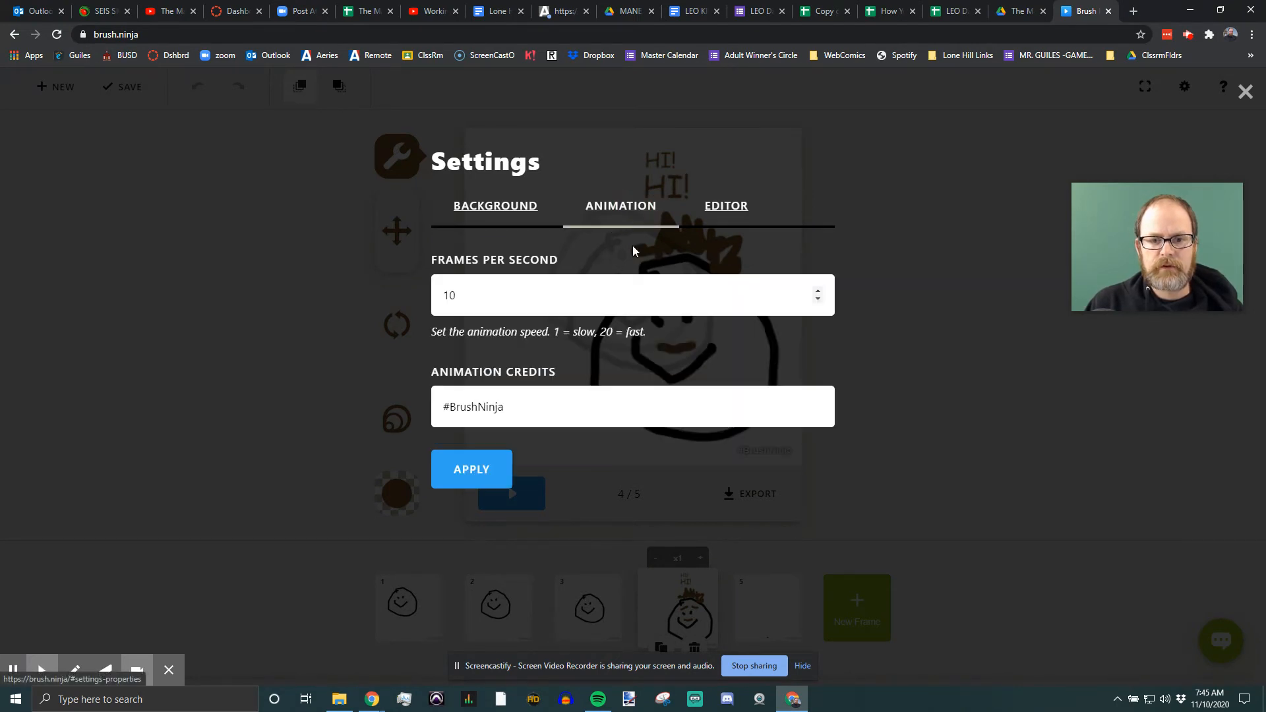
mouse_move(703, 303)
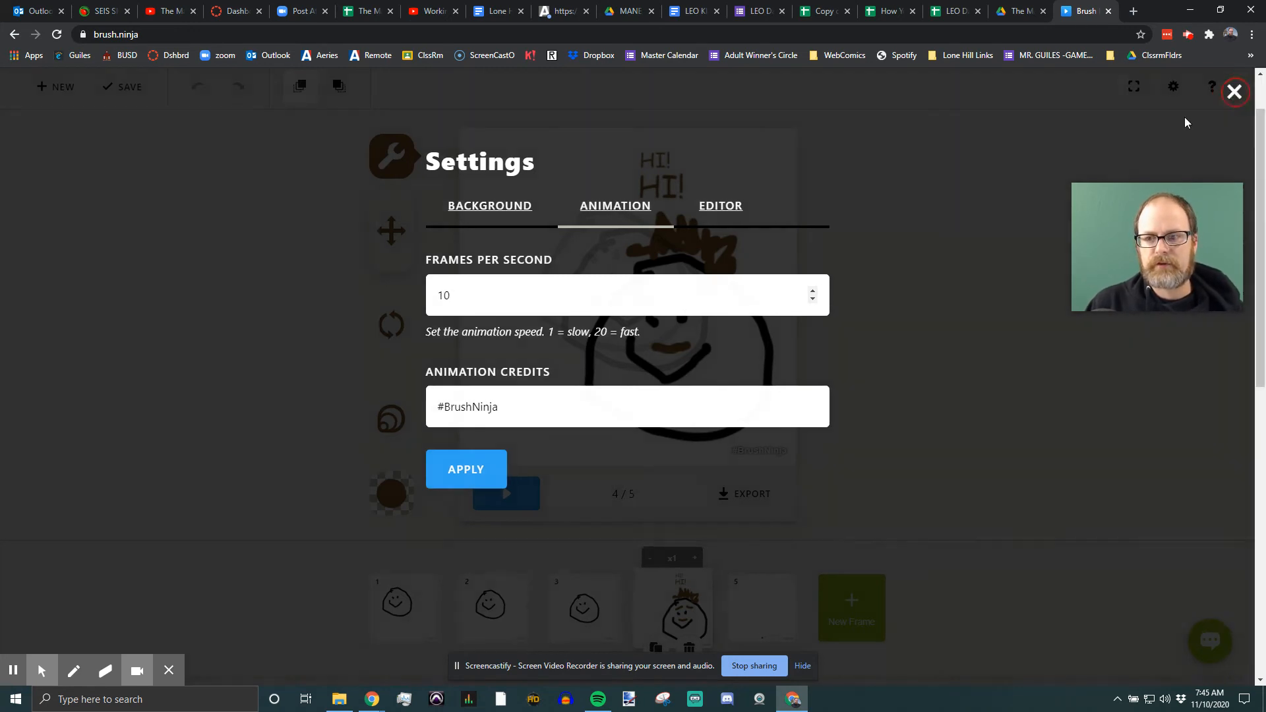
left_click(1234, 91)
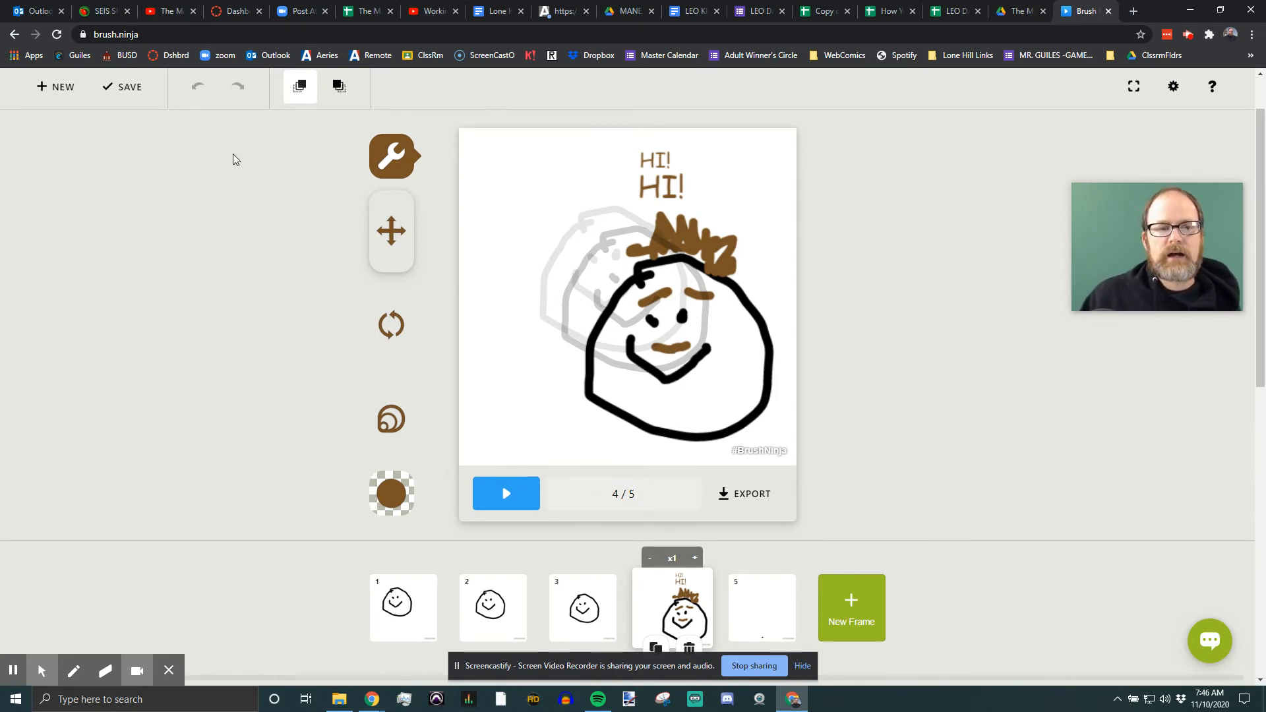
mouse_move(499, 337)
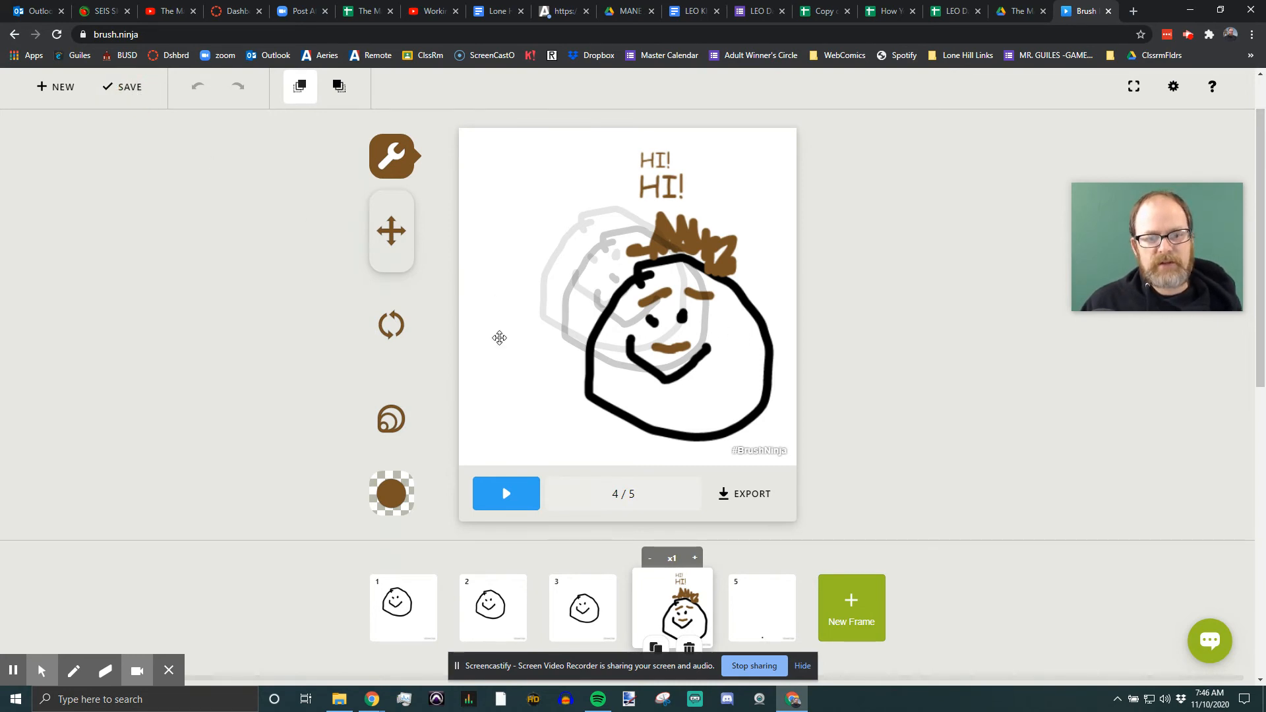
Export the five-frame animation as an animated GIF
scroll("down", 3)
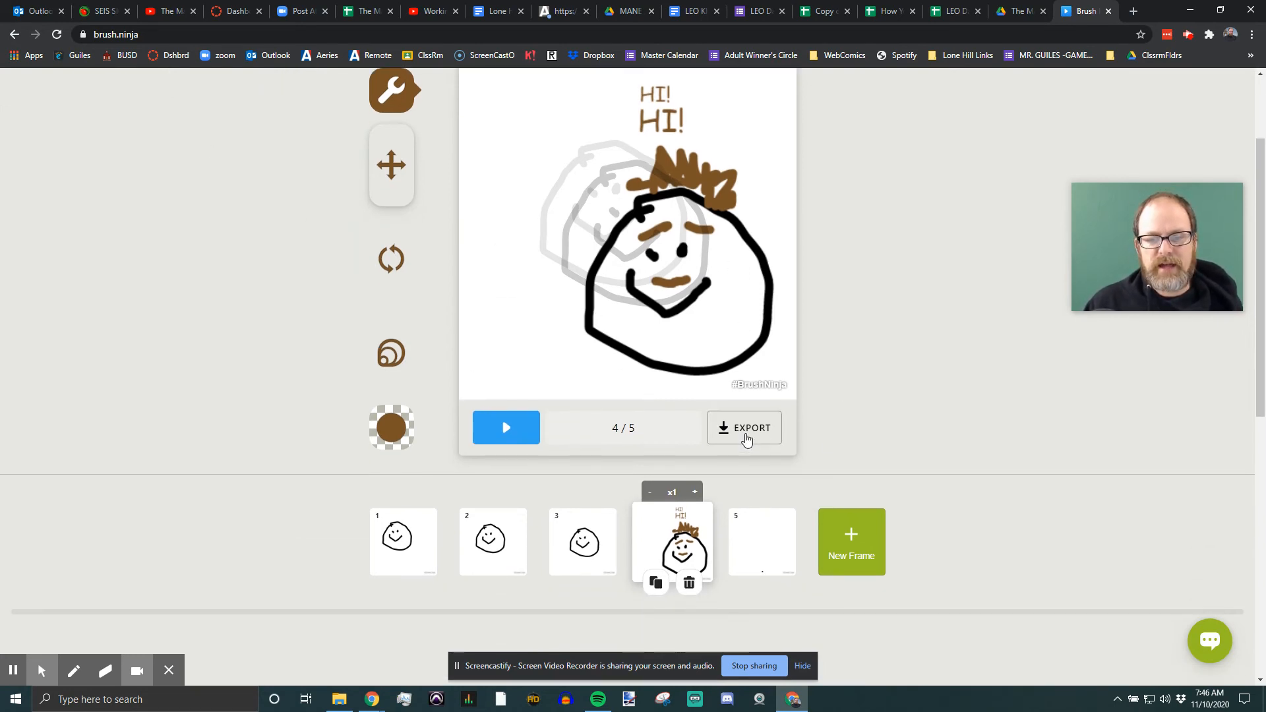
left_click(744, 427)
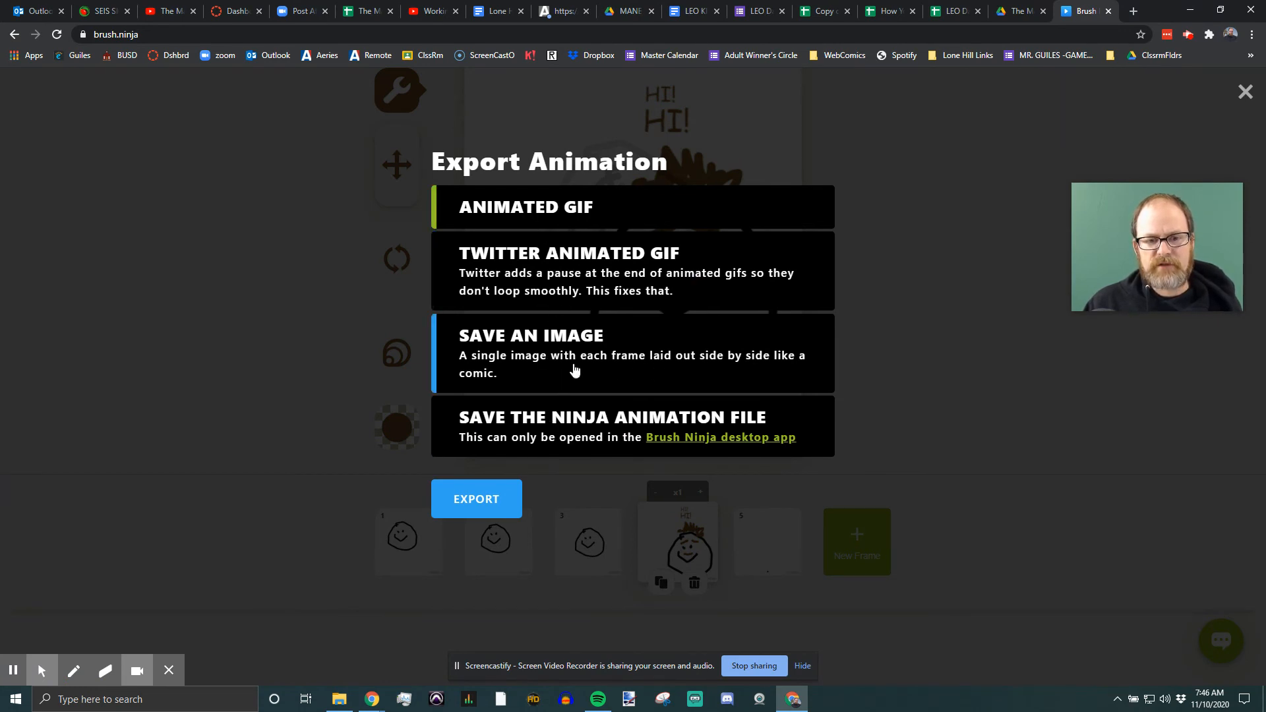
mouse_move(539, 355)
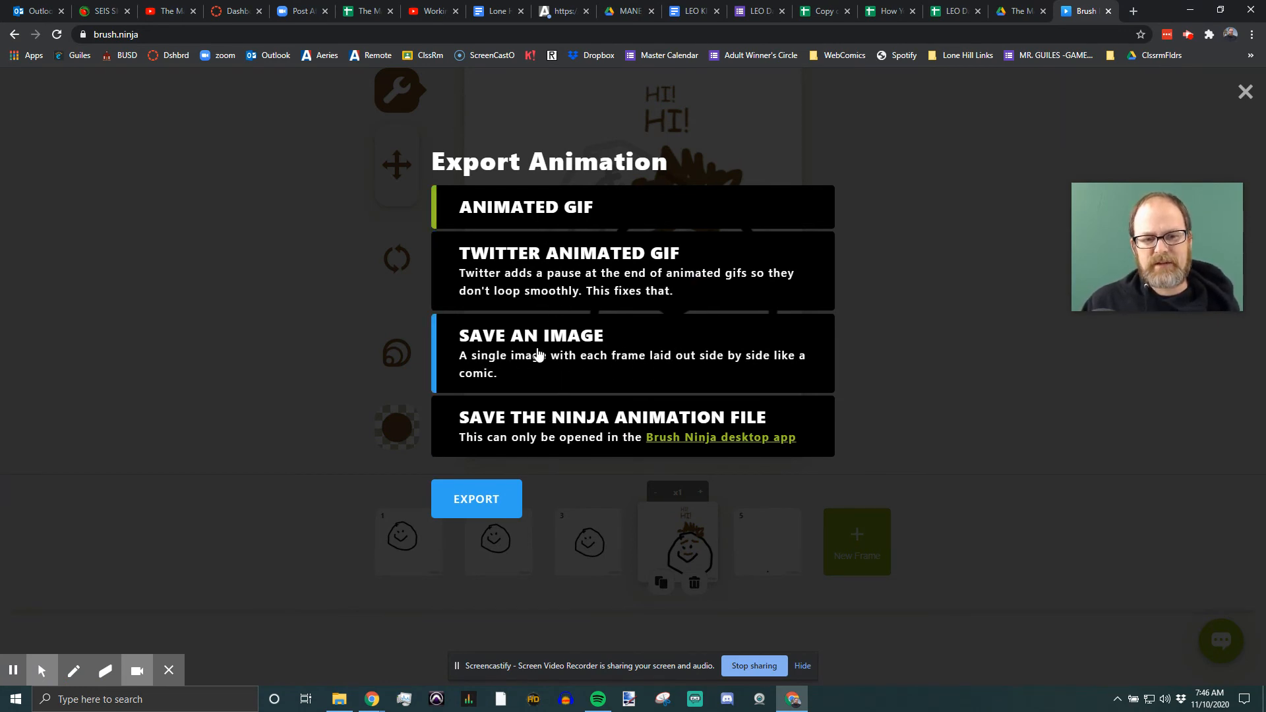
mouse_move(727, 358)
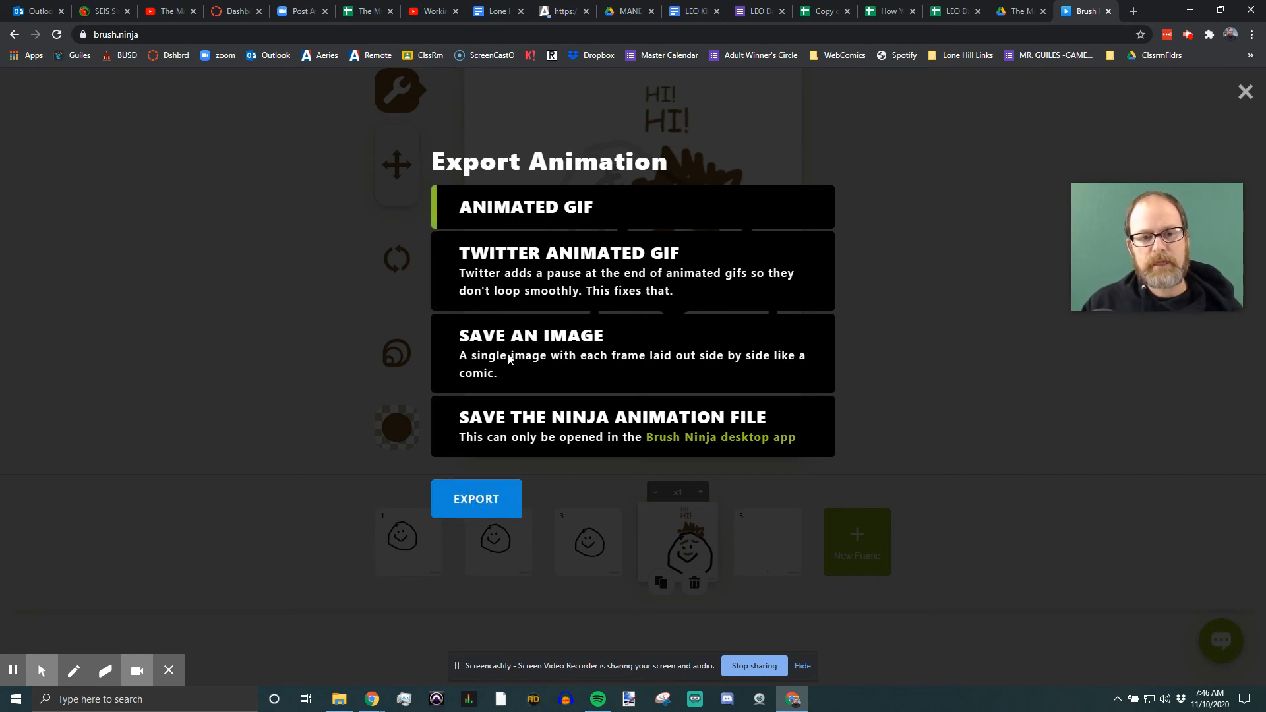
left_click(476, 499)
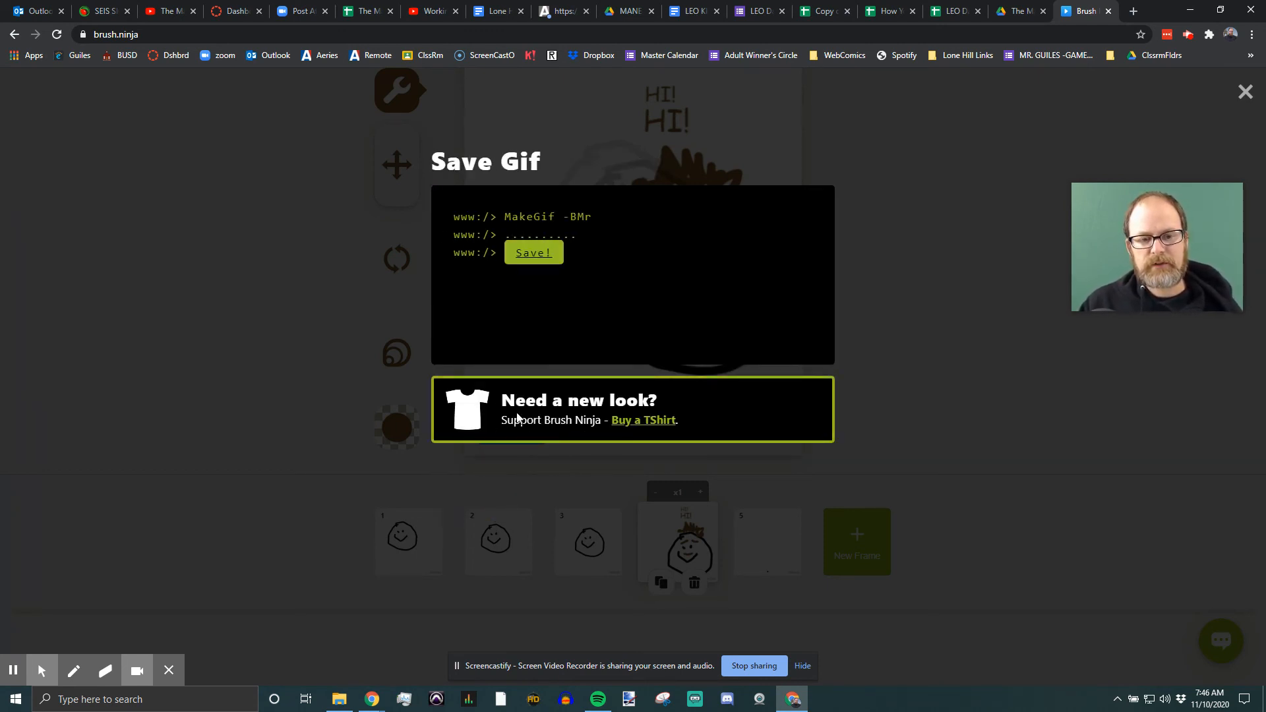
Save the GIF to Downloads as 'Smiling Face.gif' and close the export panel
left_click(533, 253)
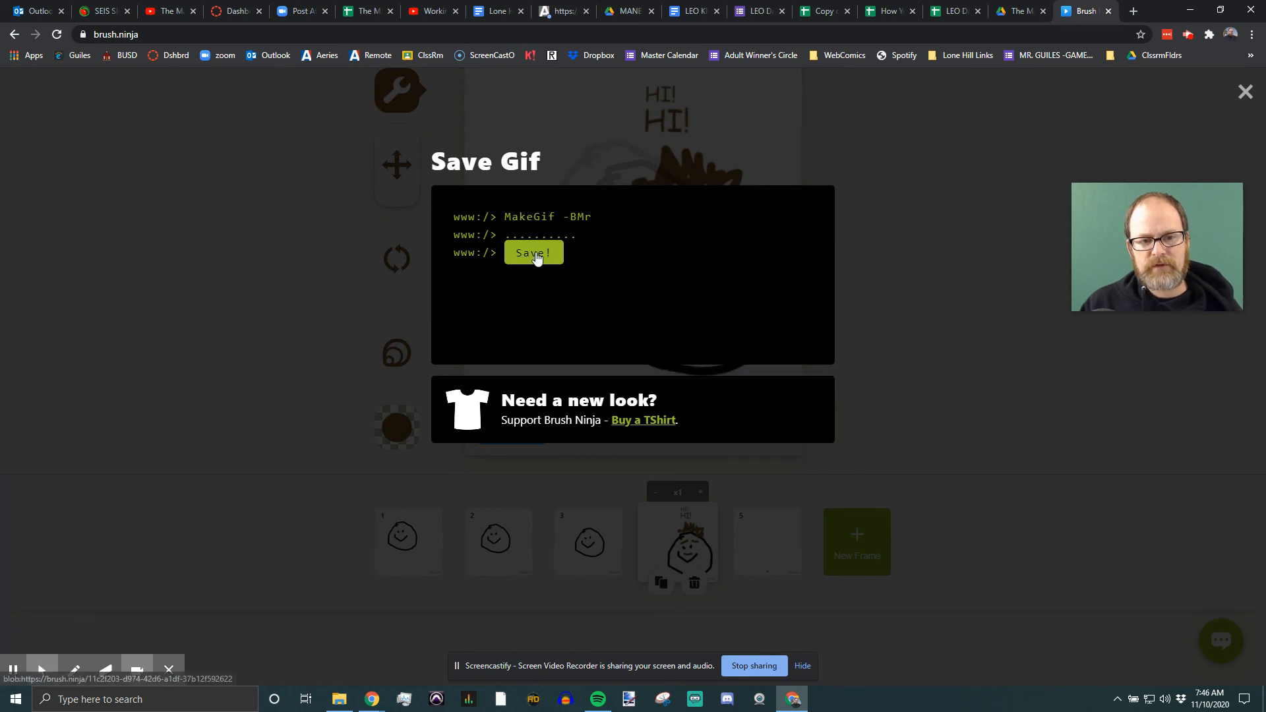
left_click(534, 253)
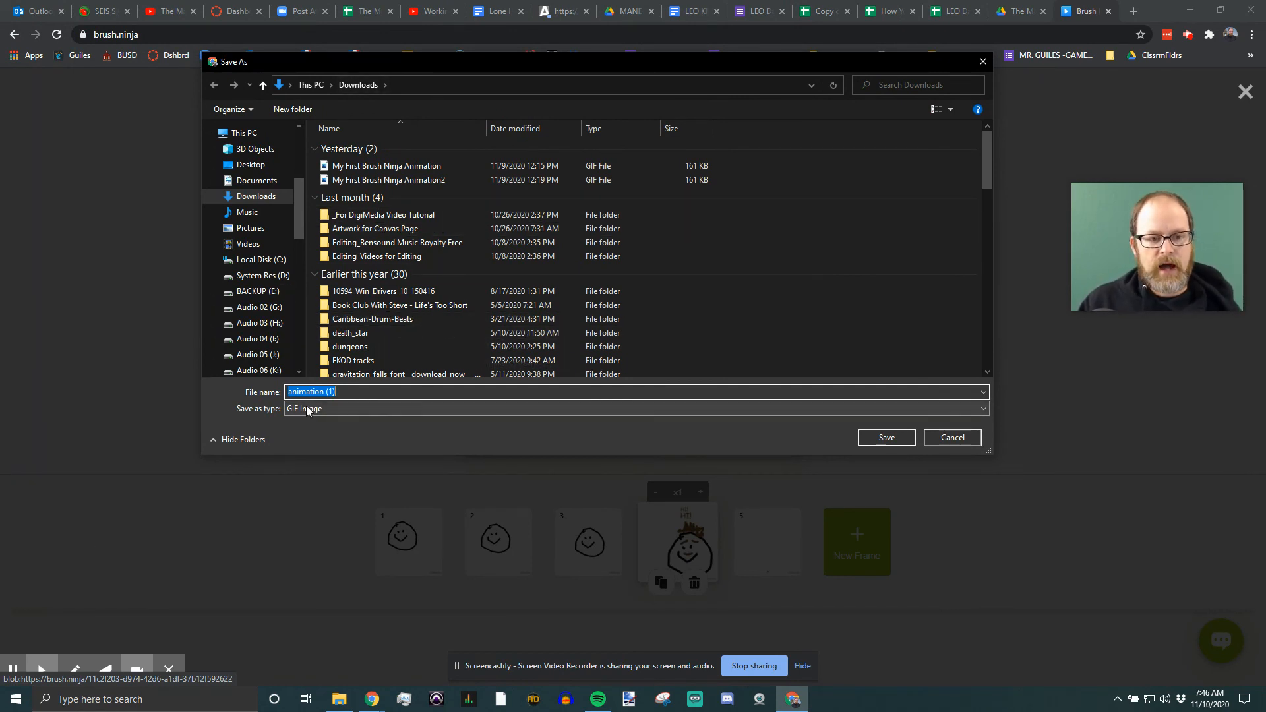
mouse_move(339, 407)
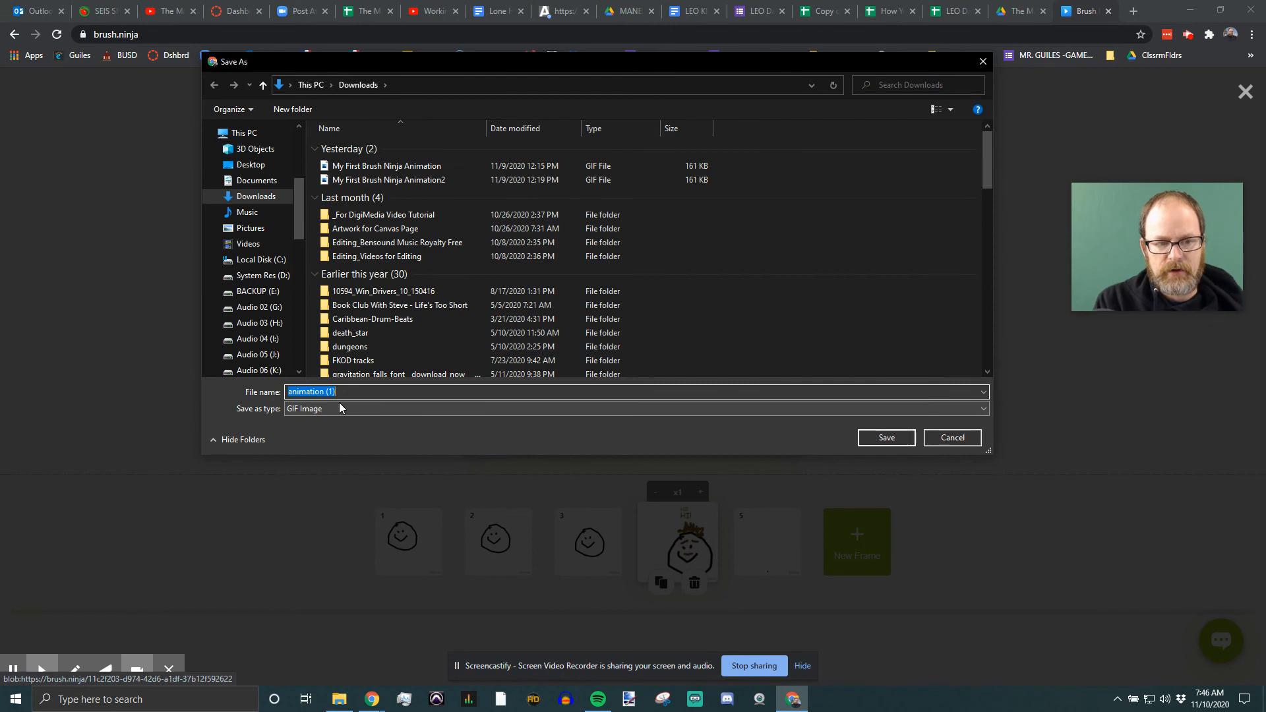
type("Smiling Face")
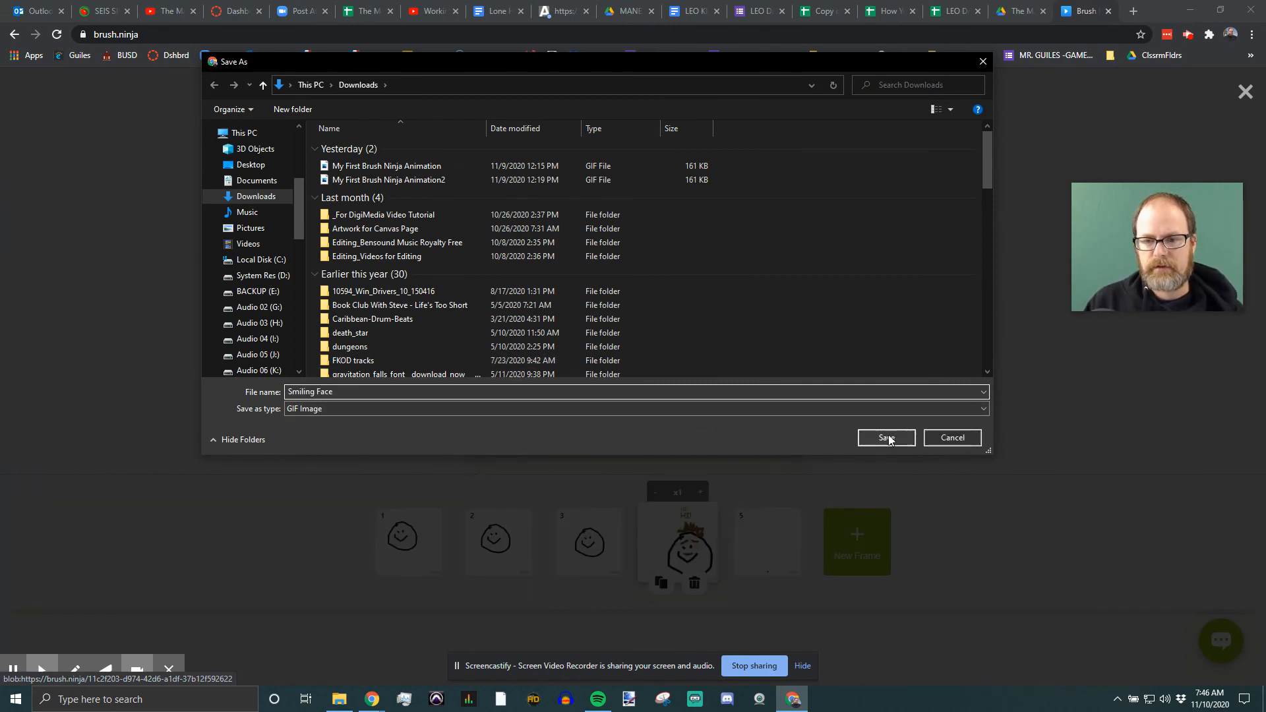
left_click(886, 437)
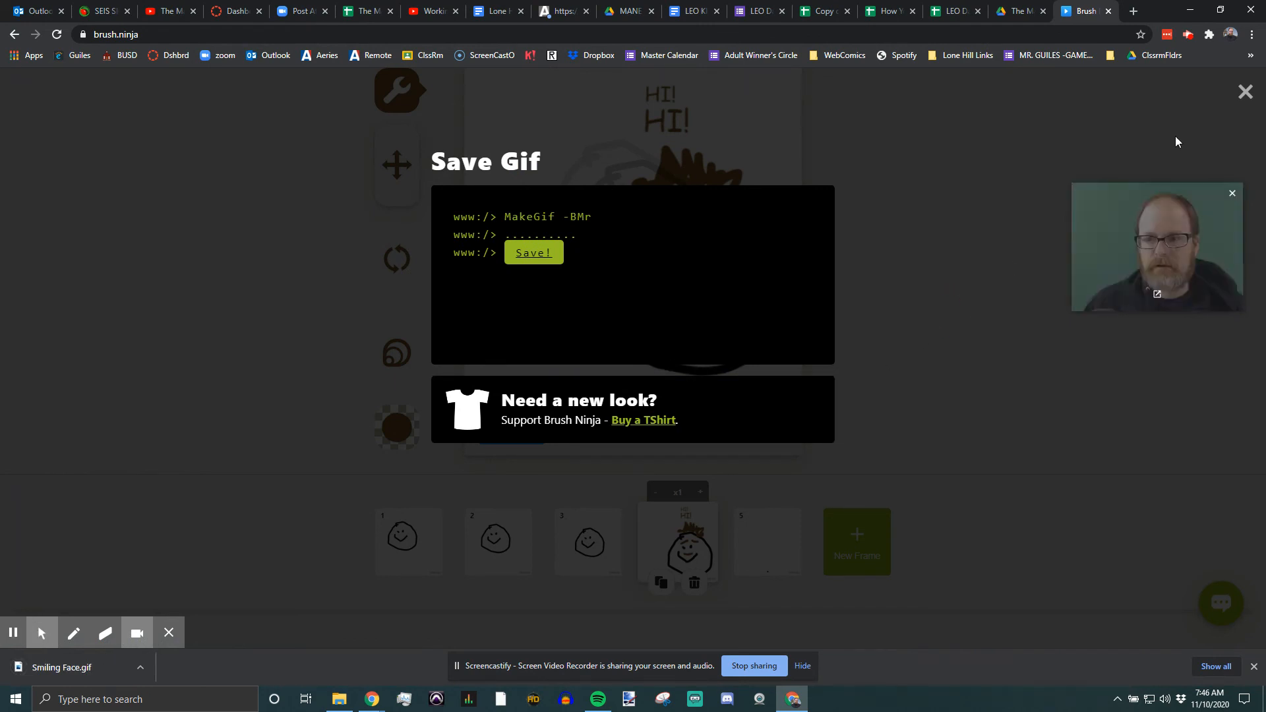
left_click(1245, 91)
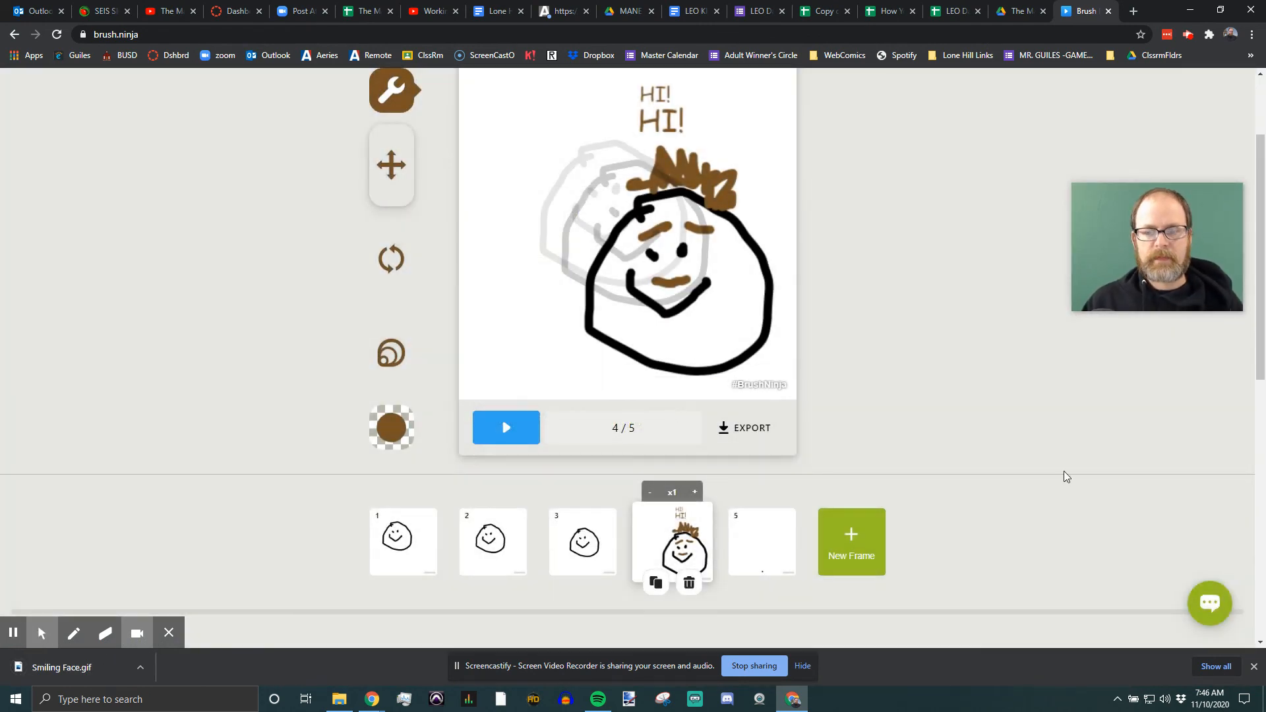